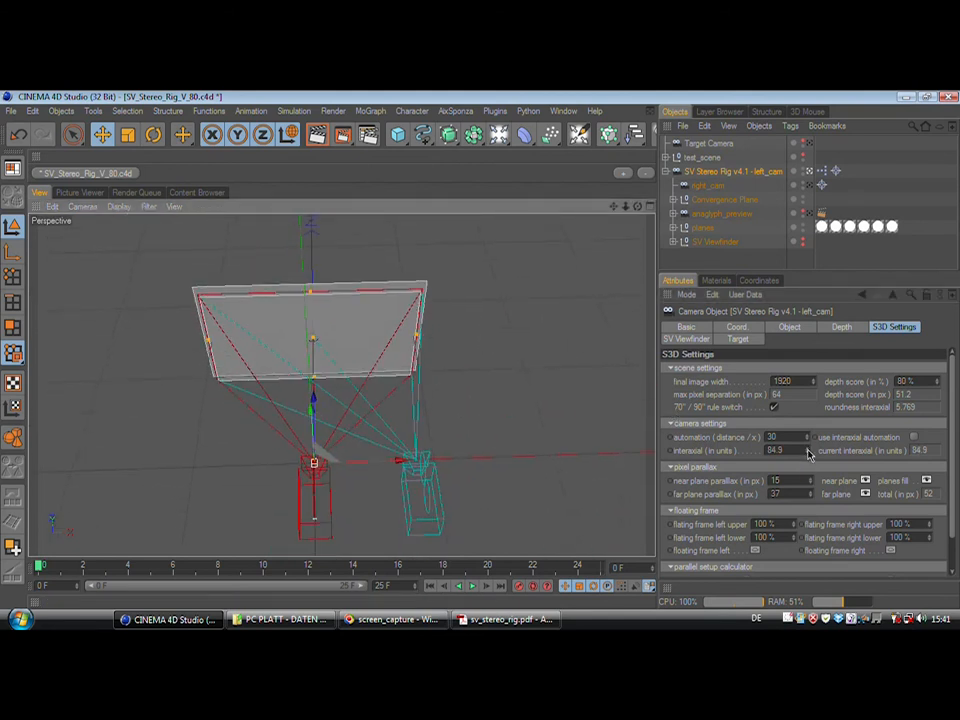
# Step: Drag the interaxial value down, raising near plane parallax to 20 px (interaxial 7.7)
pyautogui.moveTo(775, 450); pyautogui.dragTo(775, 450)
pyautogui.write('10')
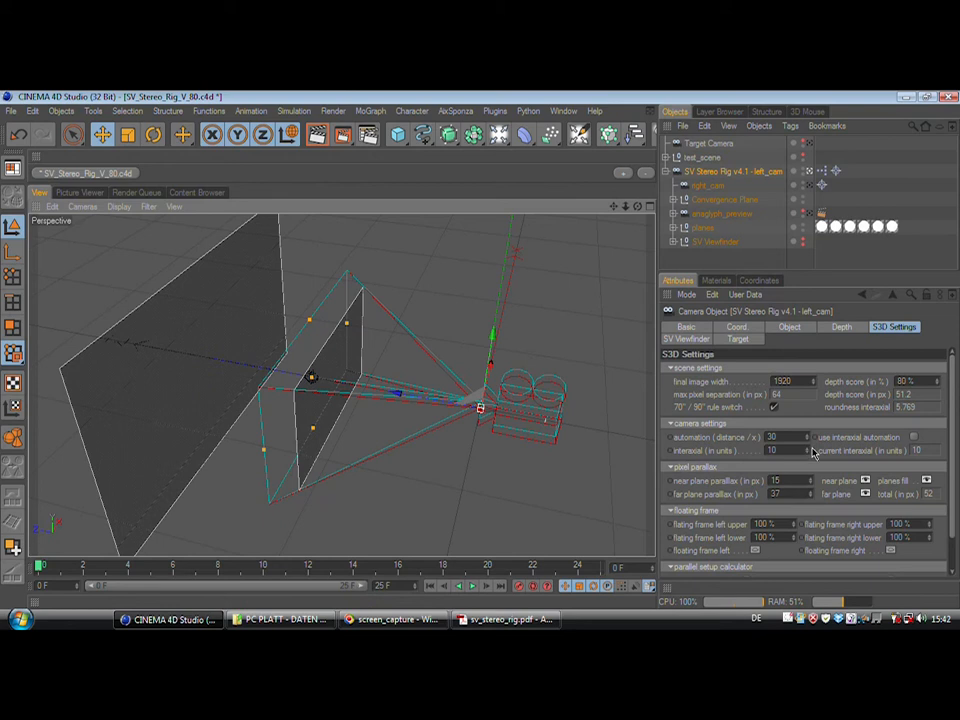
pyautogui.moveTo(808, 454)
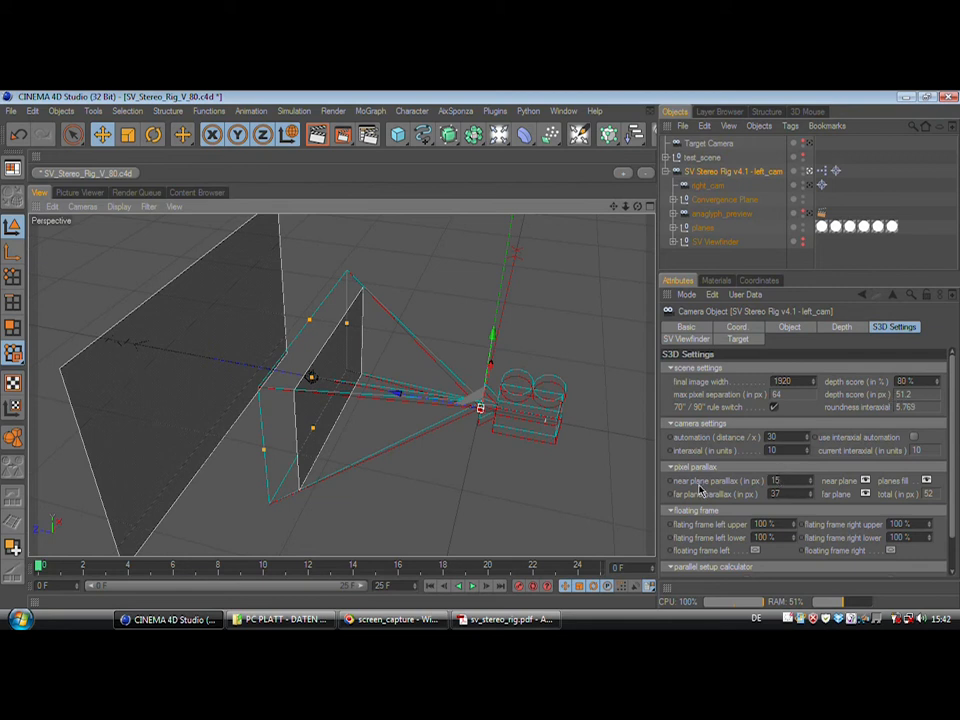
pyautogui.moveTo(861, 503)
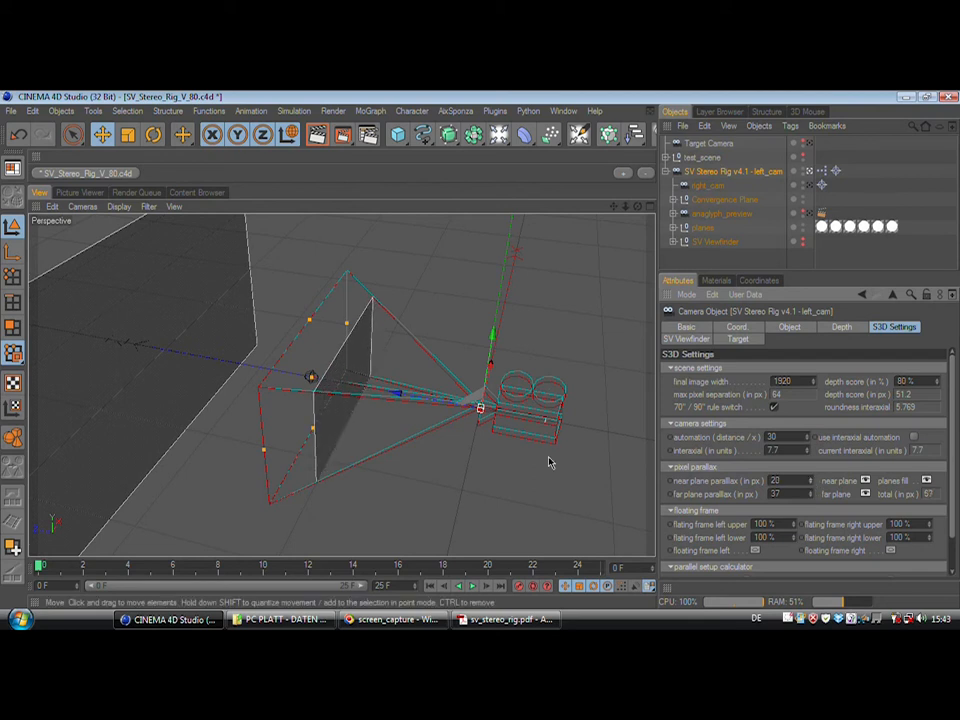
pyautogui.moveTo(334, 353)
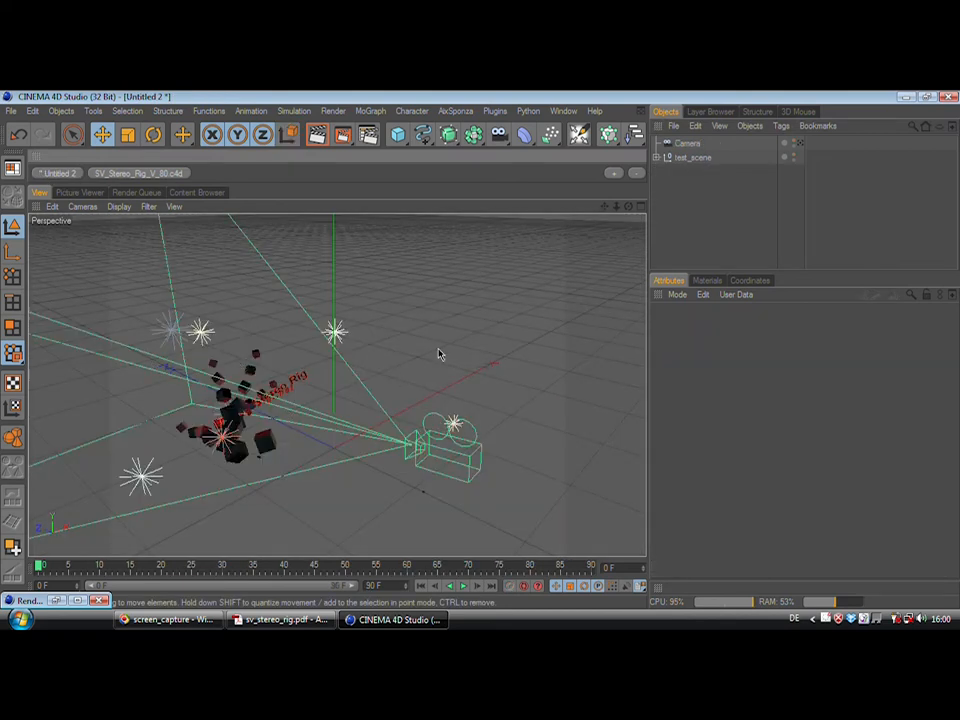
pyautogui.moveTo(285, 414)
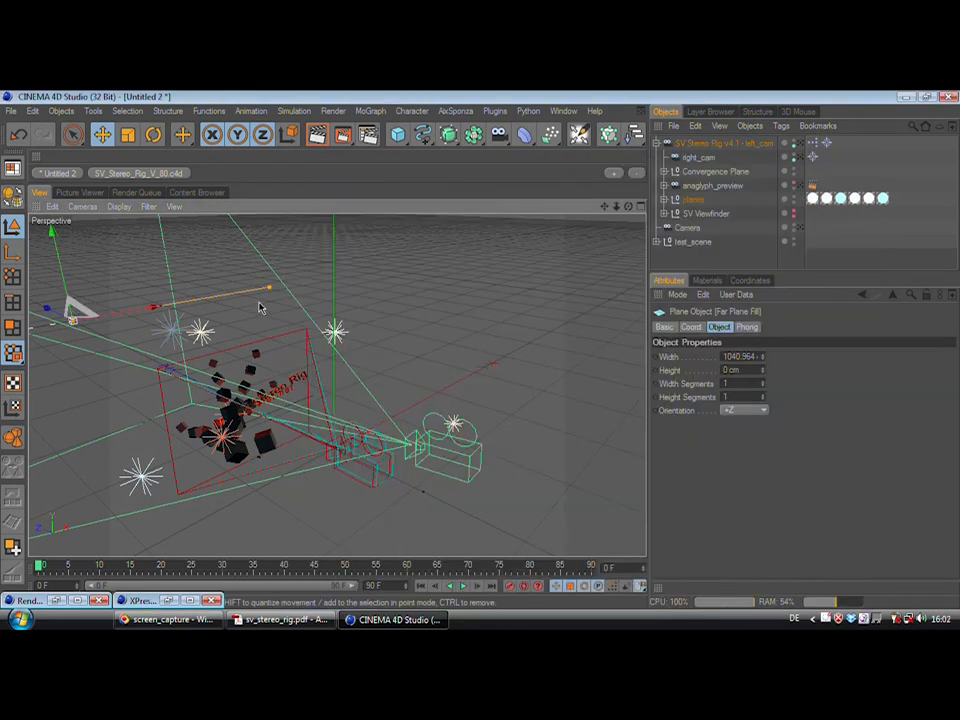
pyautogui.moveTo(270, 305)
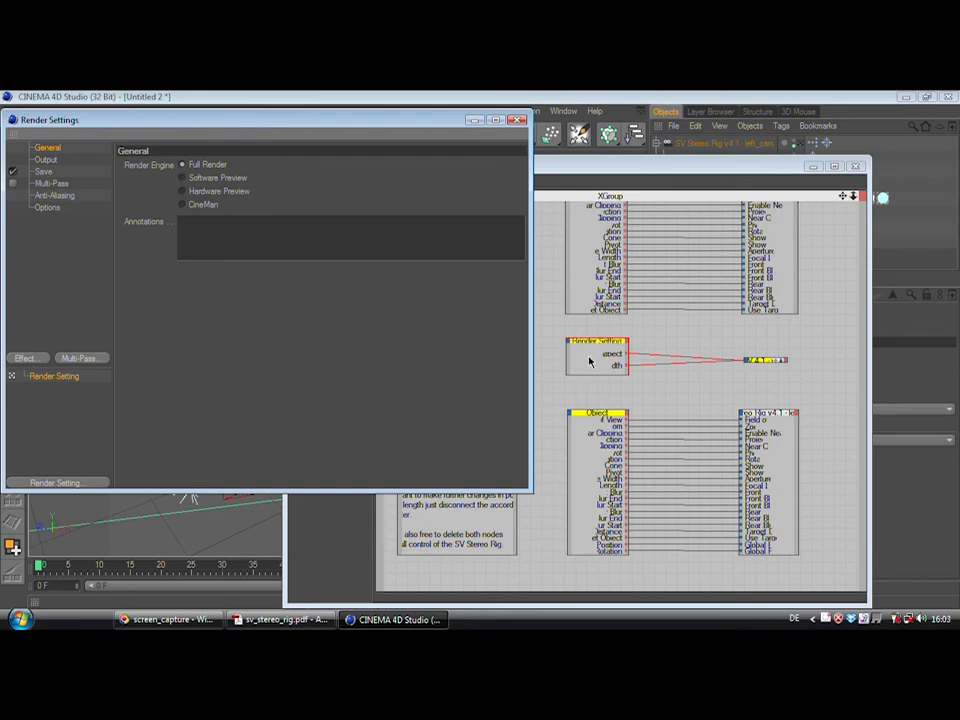
# Step: Bring the rig's XPresso node editor forward, then return to the scene view
pyautogui.click(514, 120)
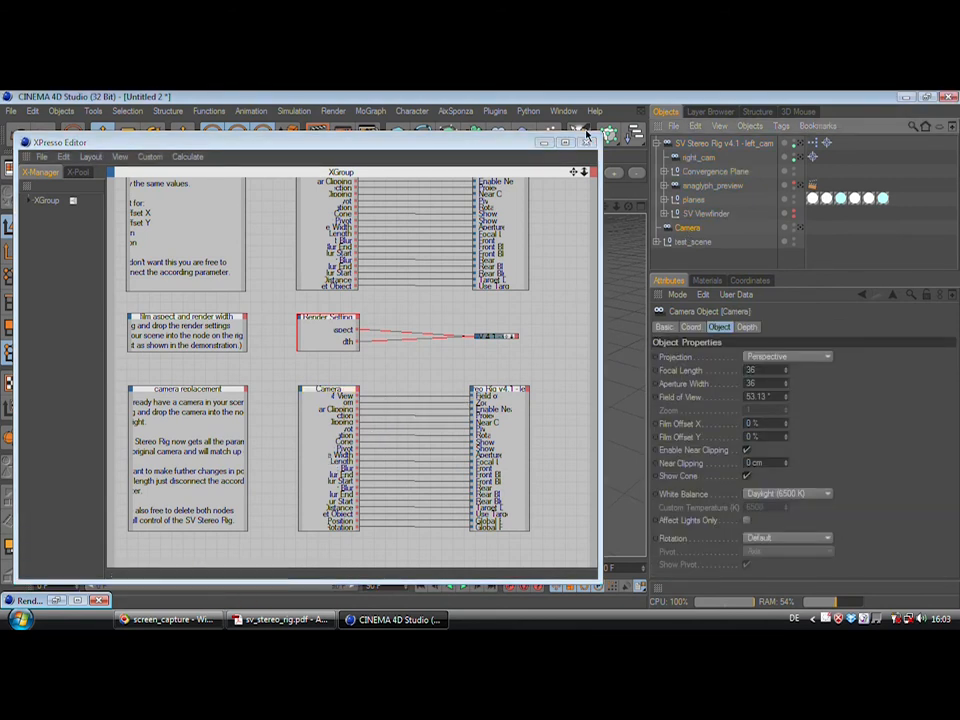
pyautogui.click(585, 138)
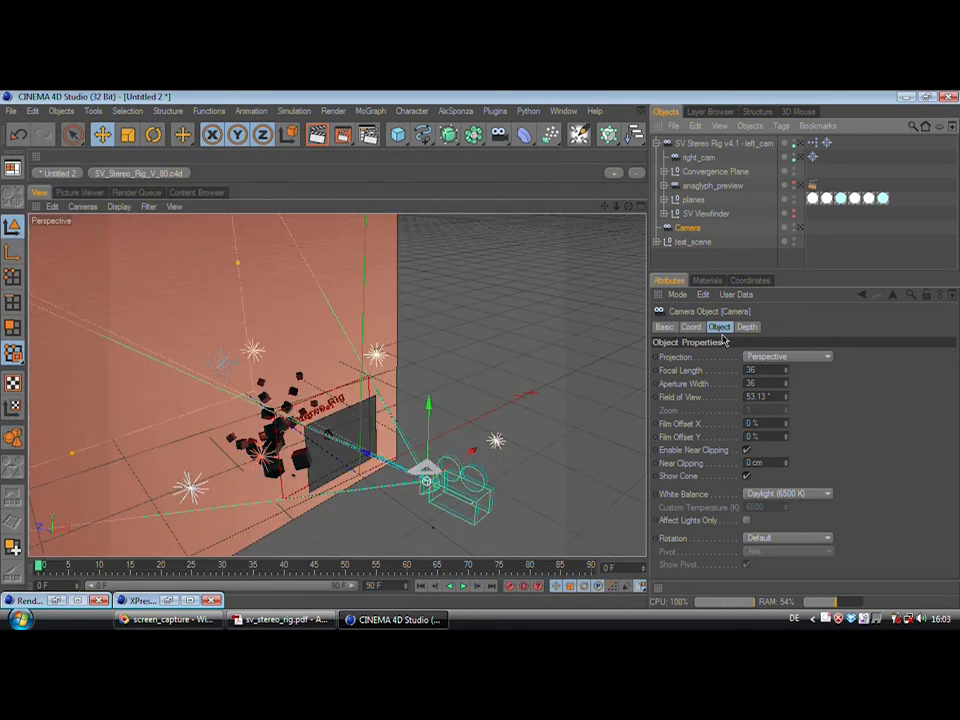
pyautogui.moveTo(690, 397)
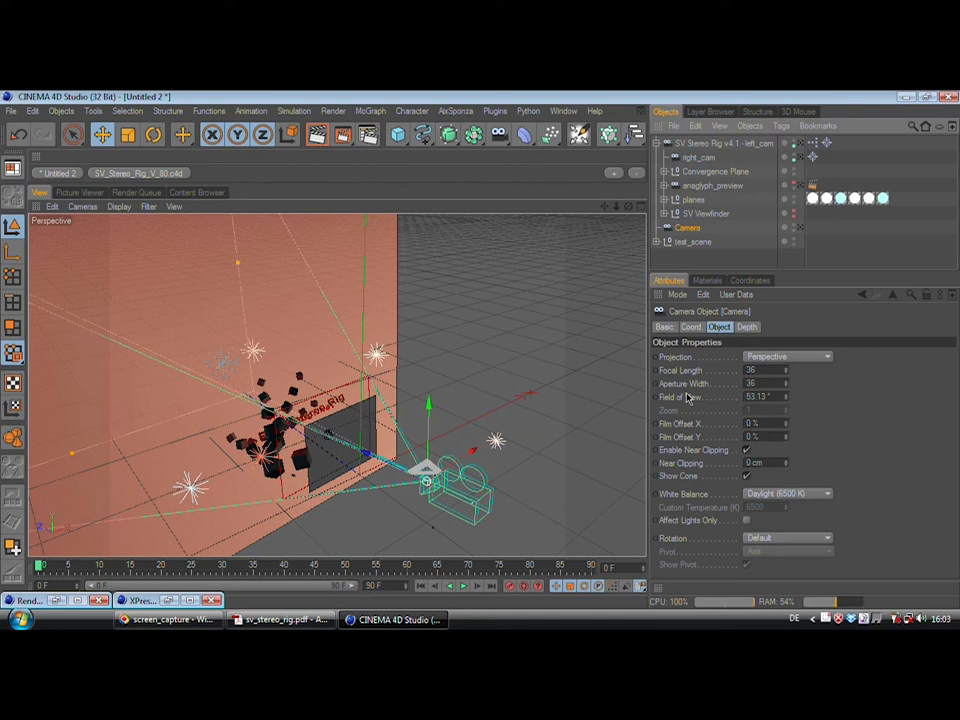
pyautogui.moveTo(207, 606)
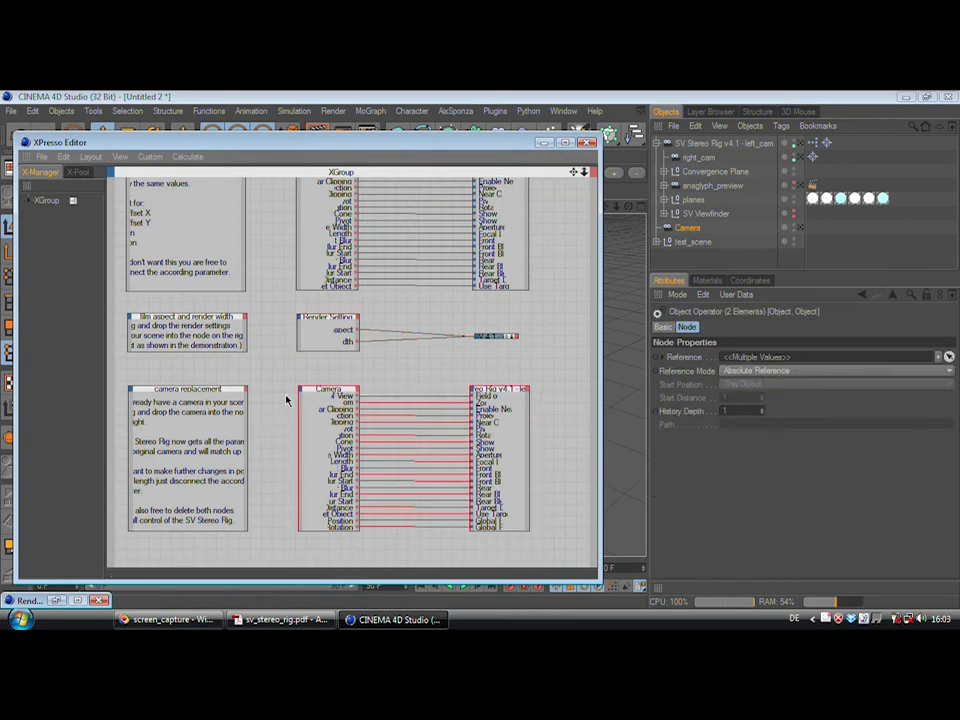
# Step: Open the context menu on the Camera node to delete the camera-rig node pair
pyautogui.rightClick(330, 395)
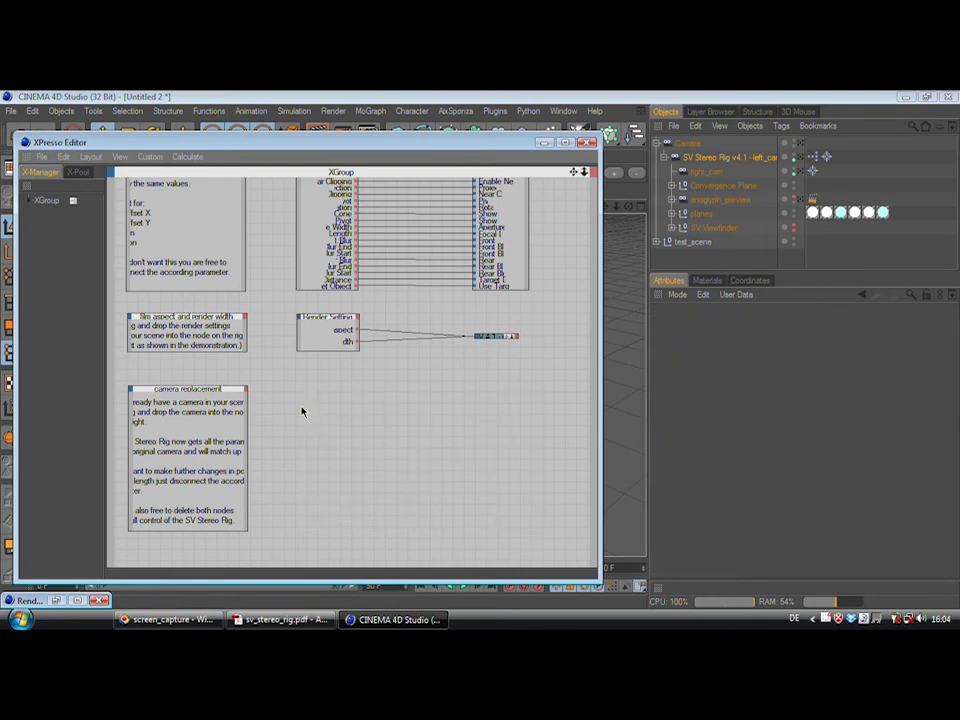
pyautogui.moveTo(531, 155)
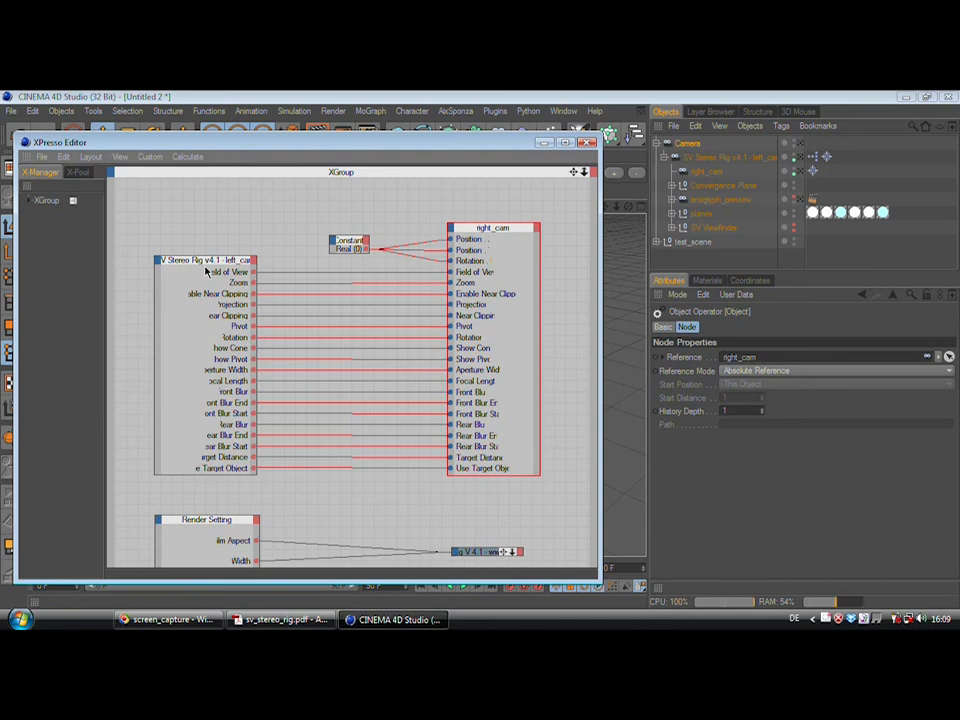
pyautogui.moveTo(308, 292)
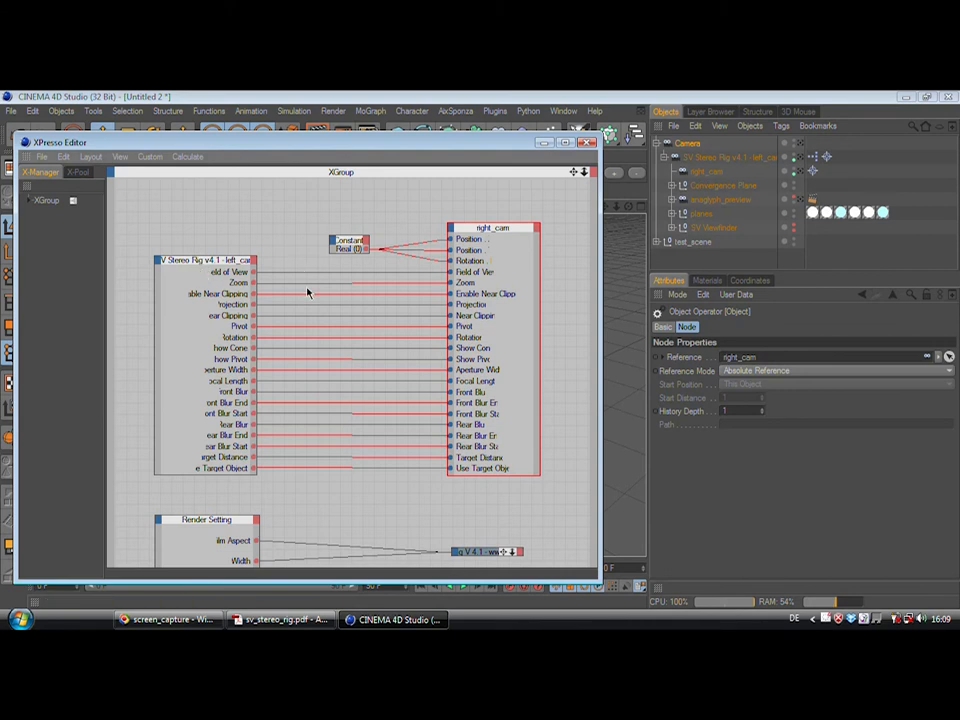
pyautogui.moveTo(353, 415)
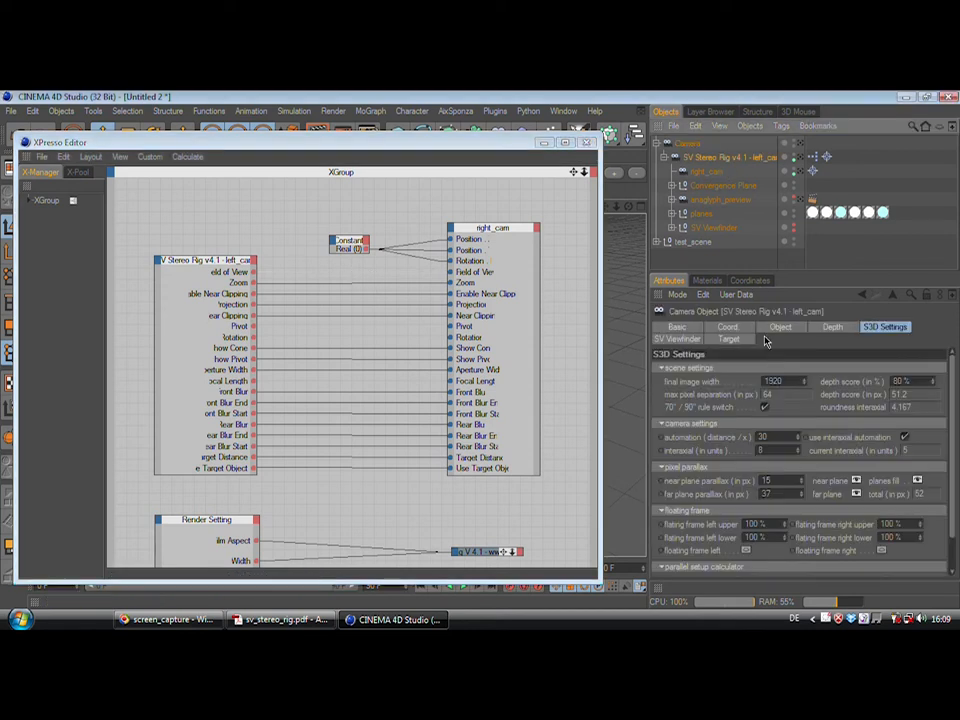
# Step: Inspect the rig camera's lens properties, including focal length and right_cam Film Offset X
pyautogui.click(780, 327)
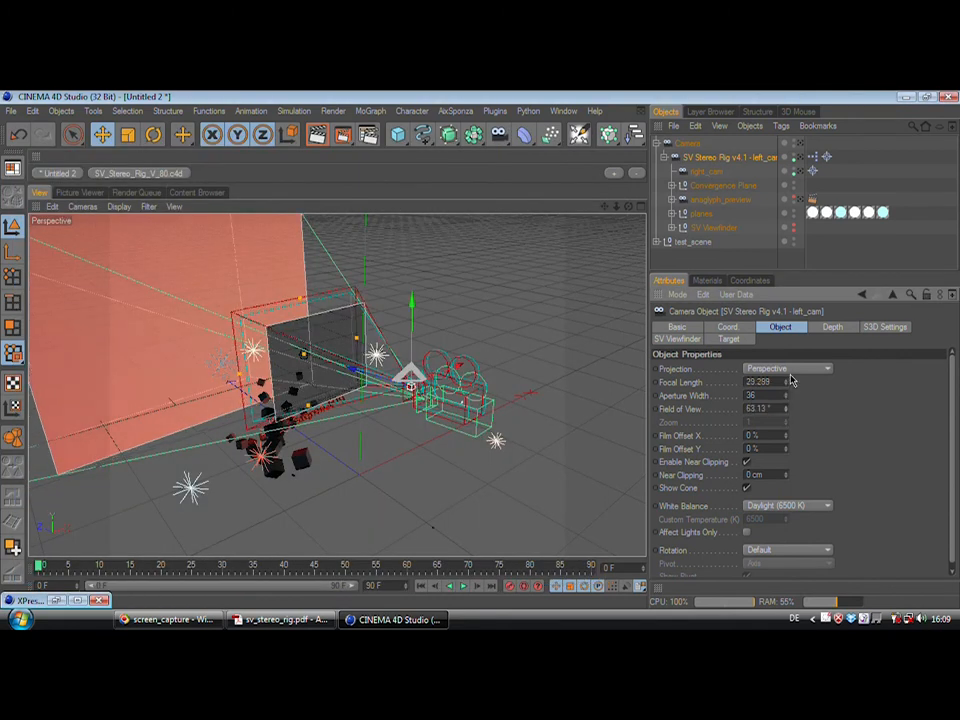
pyautogui.click(698, 172)
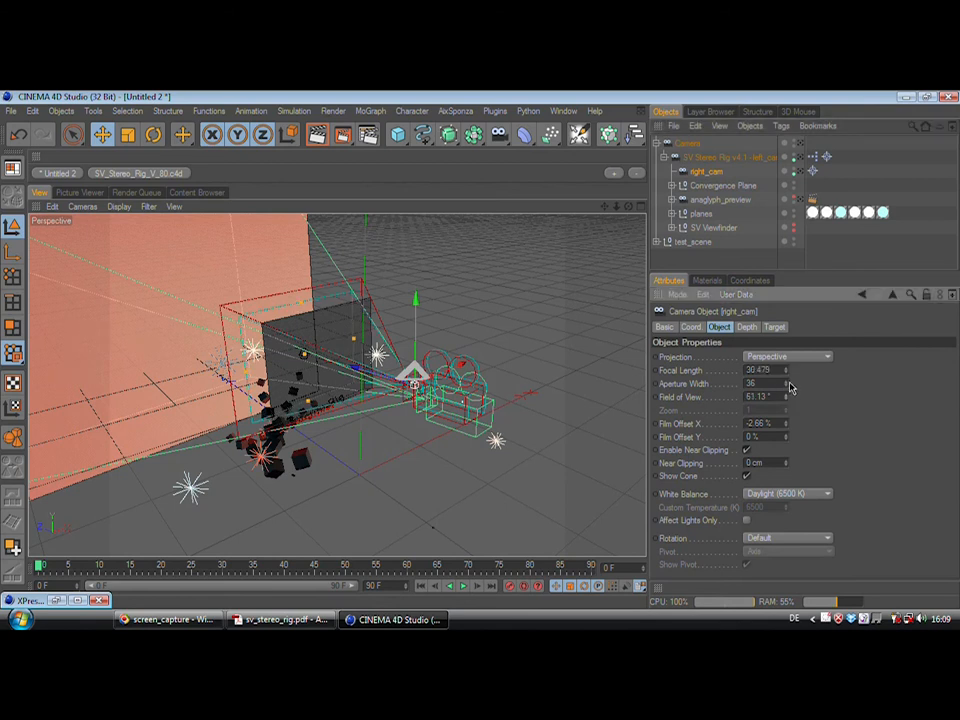
pyautogui.moveTo(770, 370); pyautogui.dragTo(745, 420)
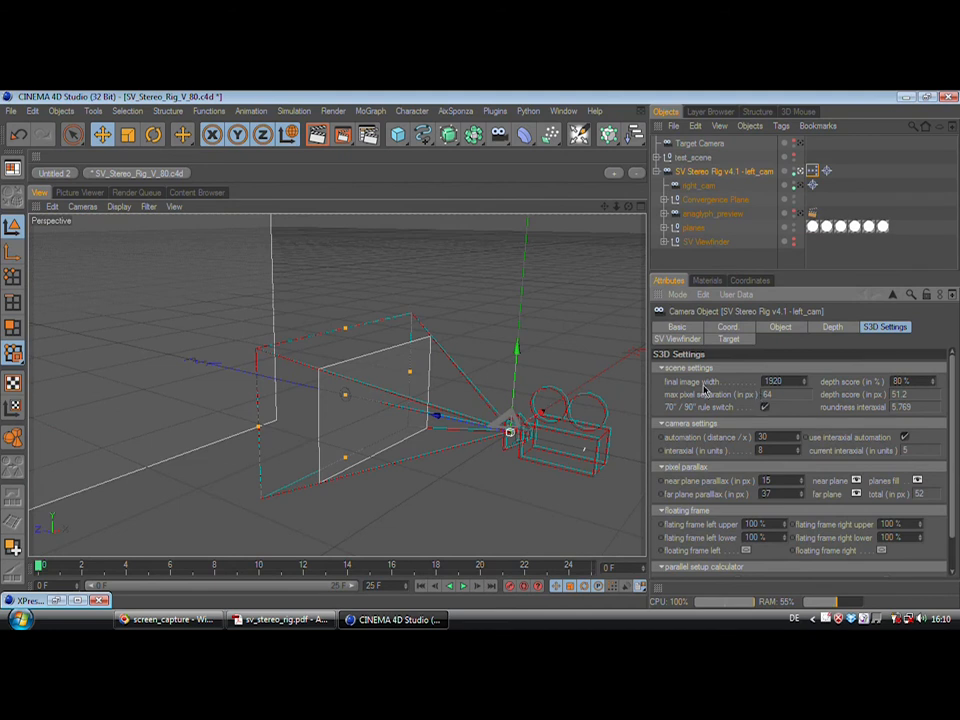
pyautogui.moveTo(680, 382)
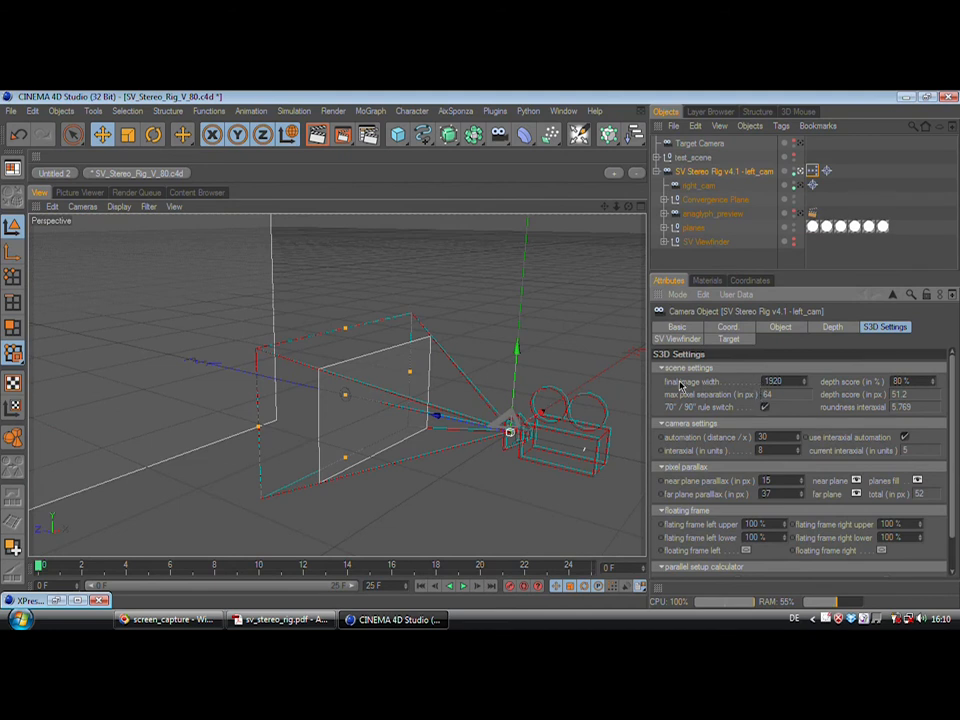
pyautogui.click(772, 379)
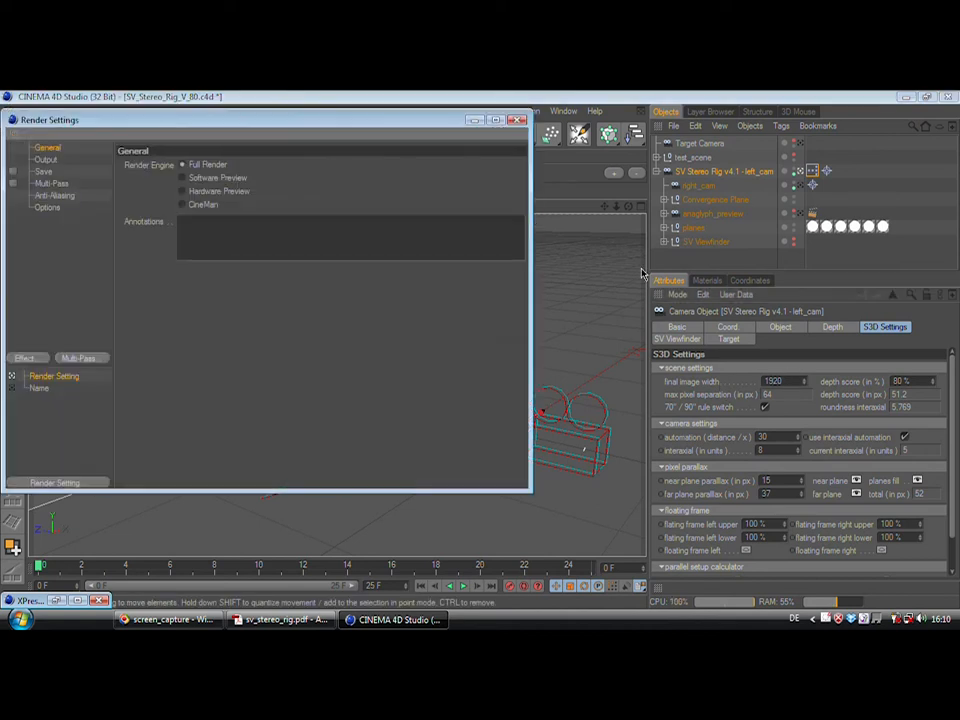
pyautogui.click(44, 160)
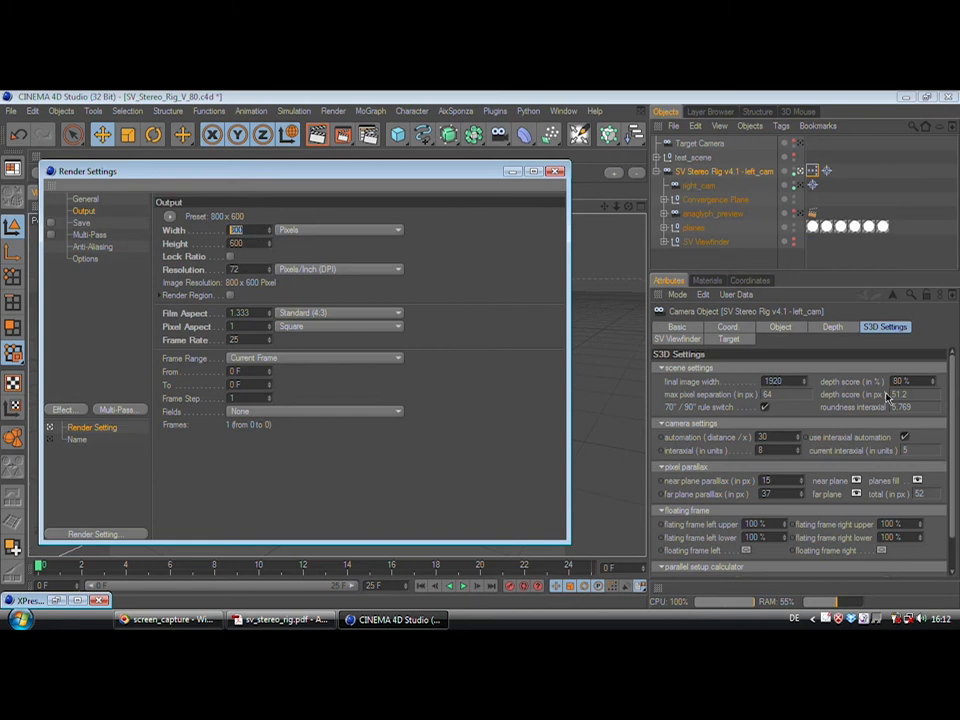
pyautogui.moveTo(418, 232)
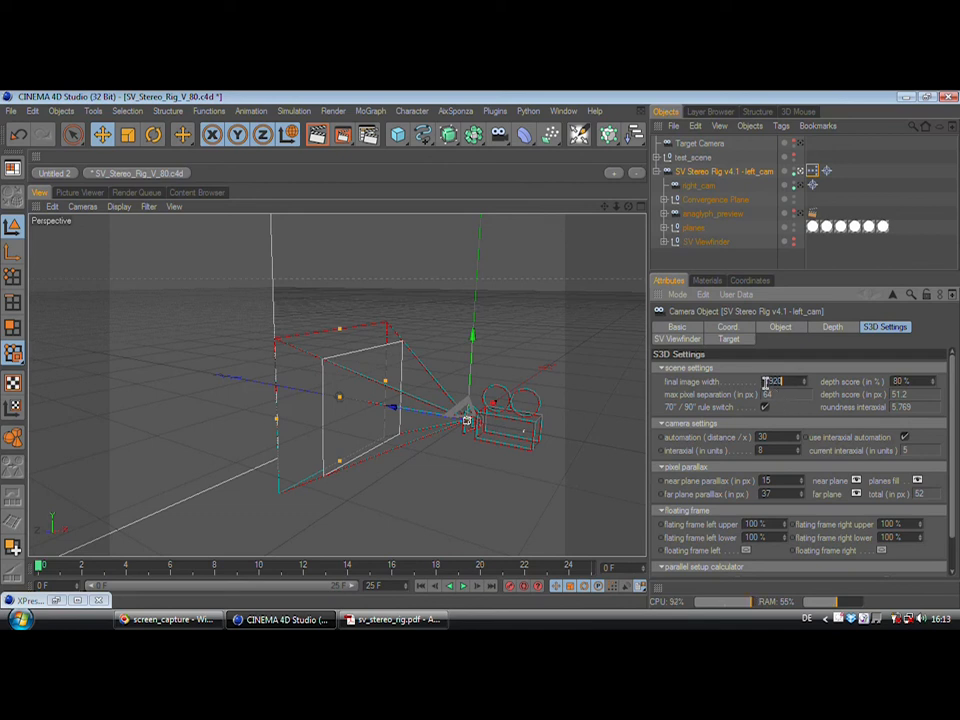
pyautogui.moveTo(761, 382)
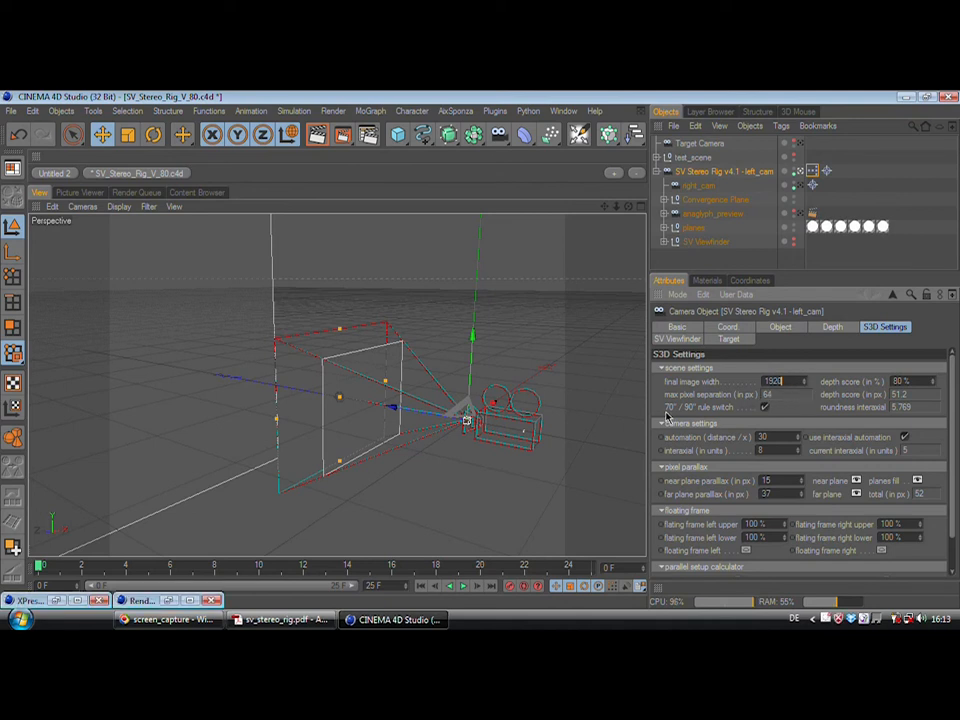
pyautogui.click(281, 618)
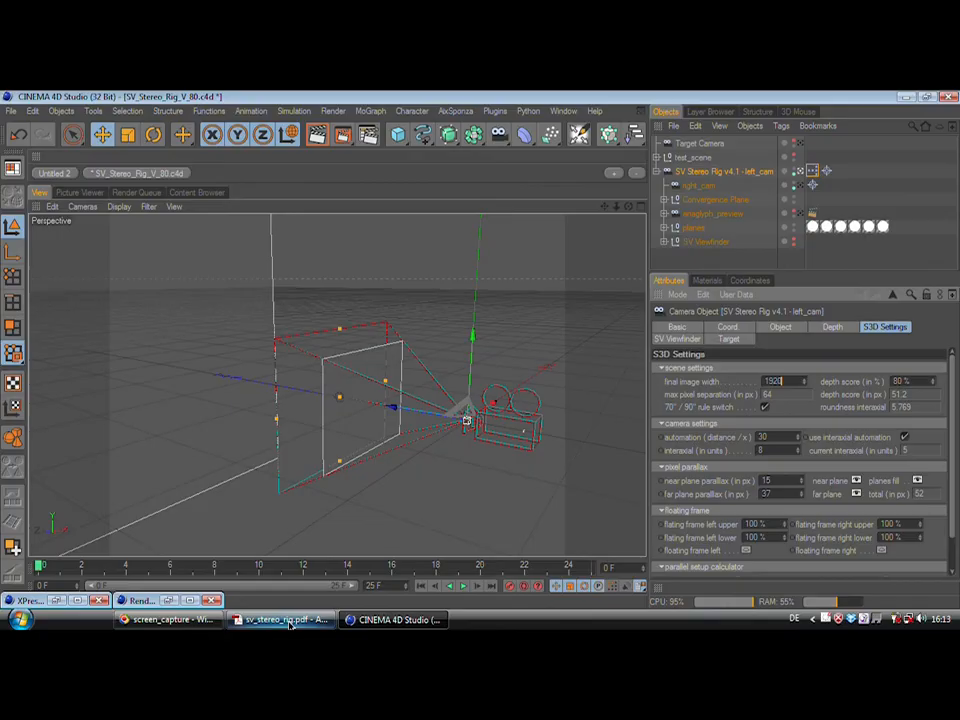
# Step: Show the PDF slide with the max pixel separation formula for 1920 px images
pyautogui.click(280, 618)
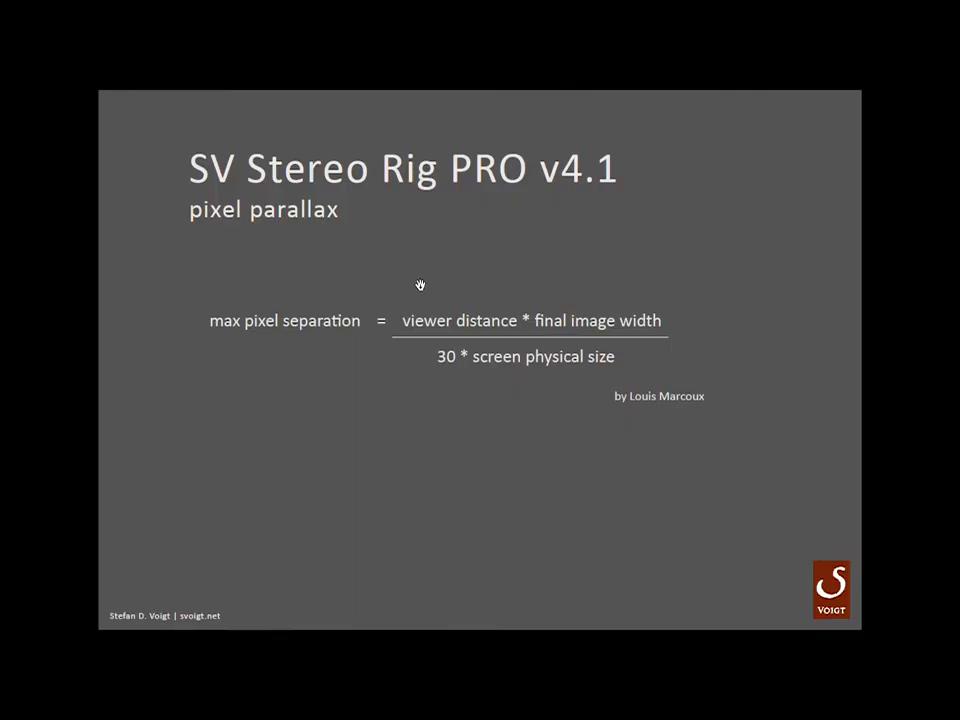
pyautogui.moveTo(436, 364)
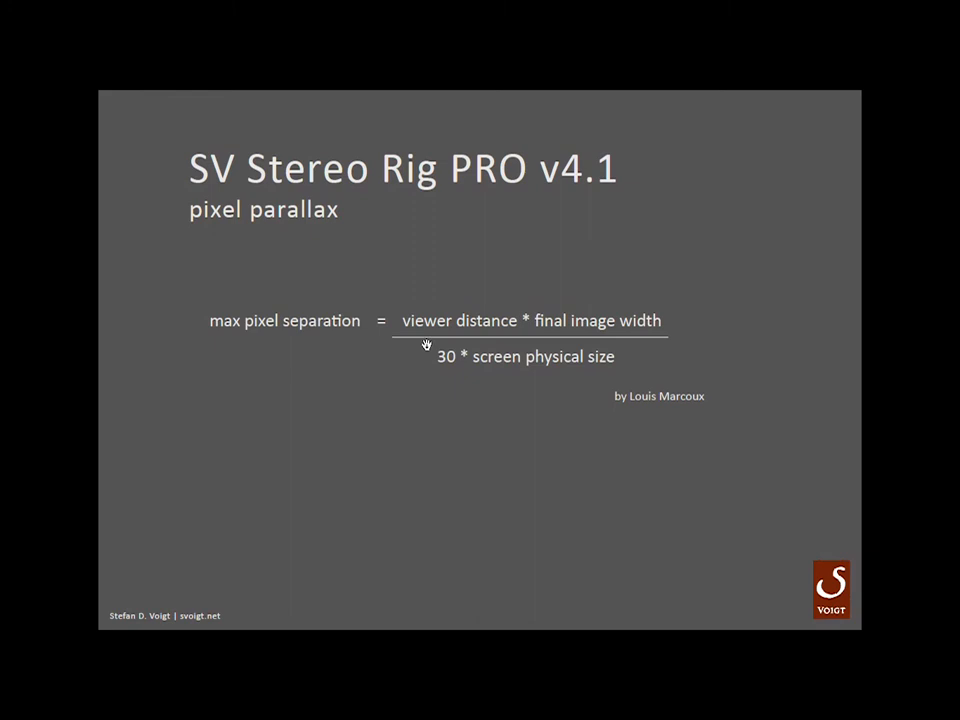
pyautogui.moveTo(473, 315)
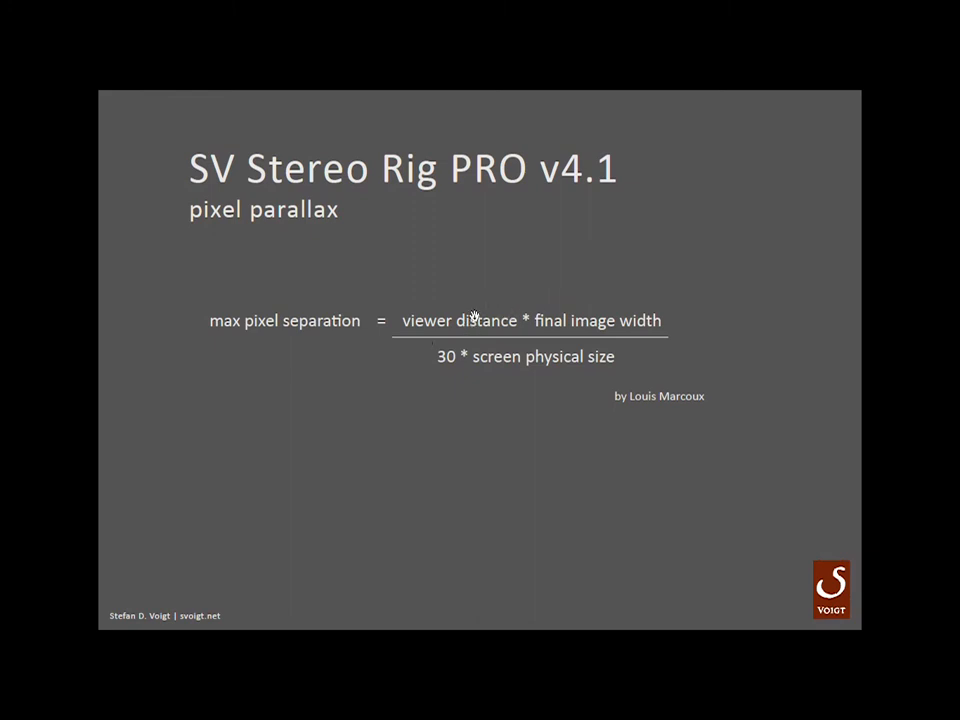
pyautogui.moveTo(592, 322)
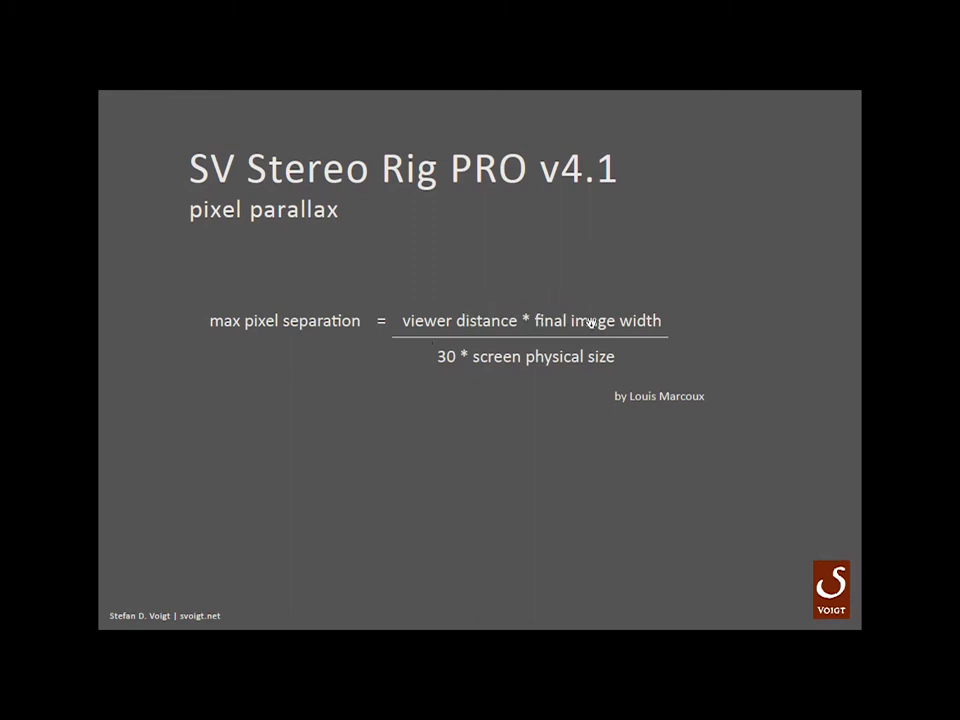
pyautogui.moveTo(414, 366)
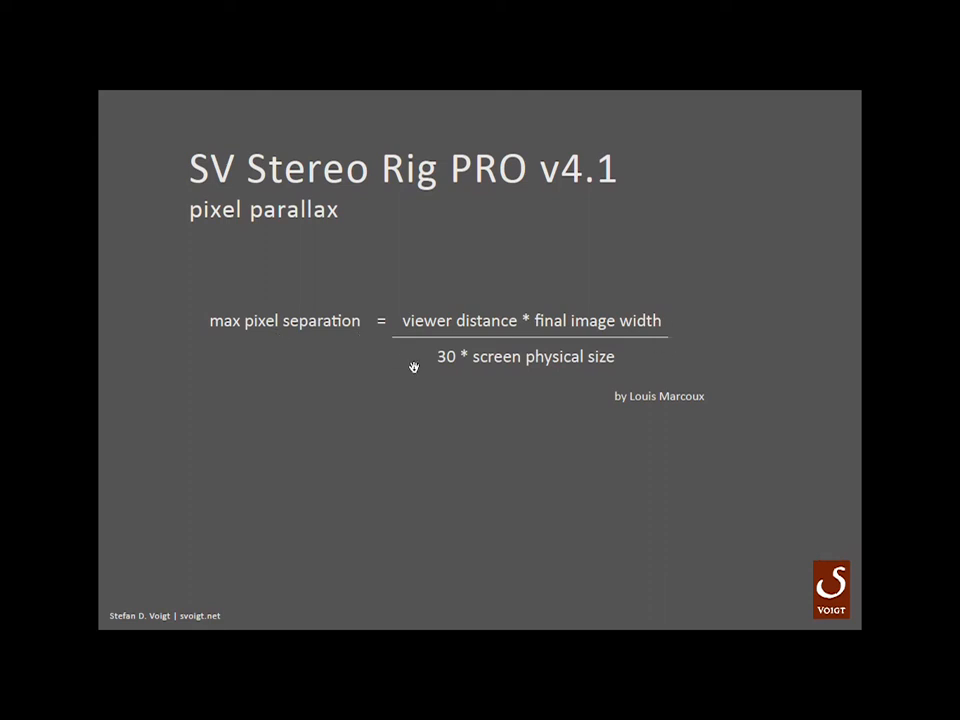
pyautogui.moveTo(476, 372)
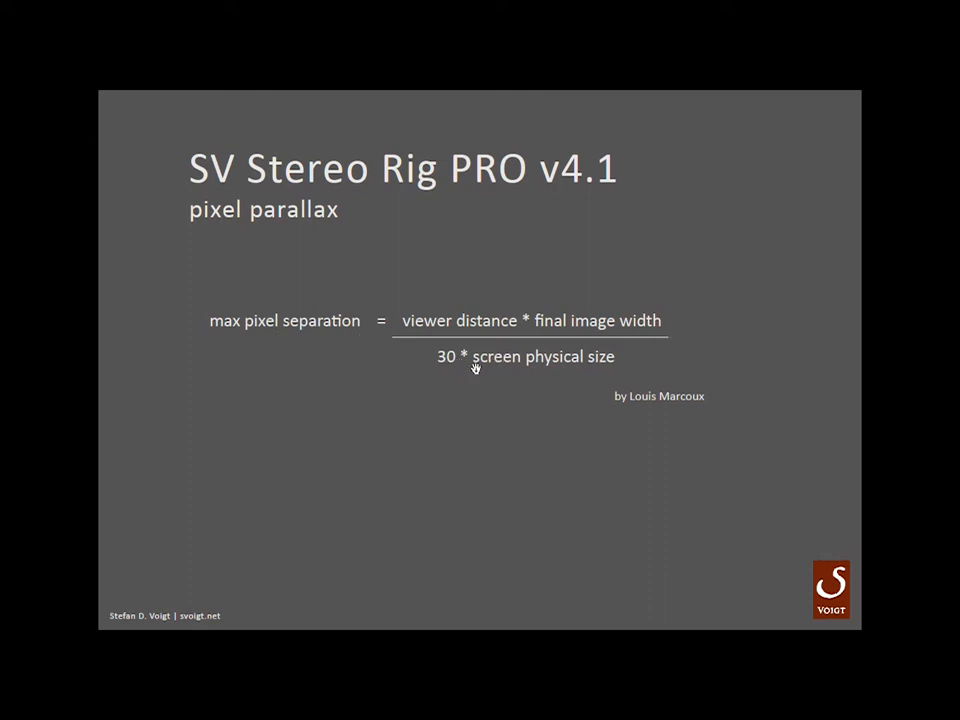
pyautogui.moveTo(707, 347)
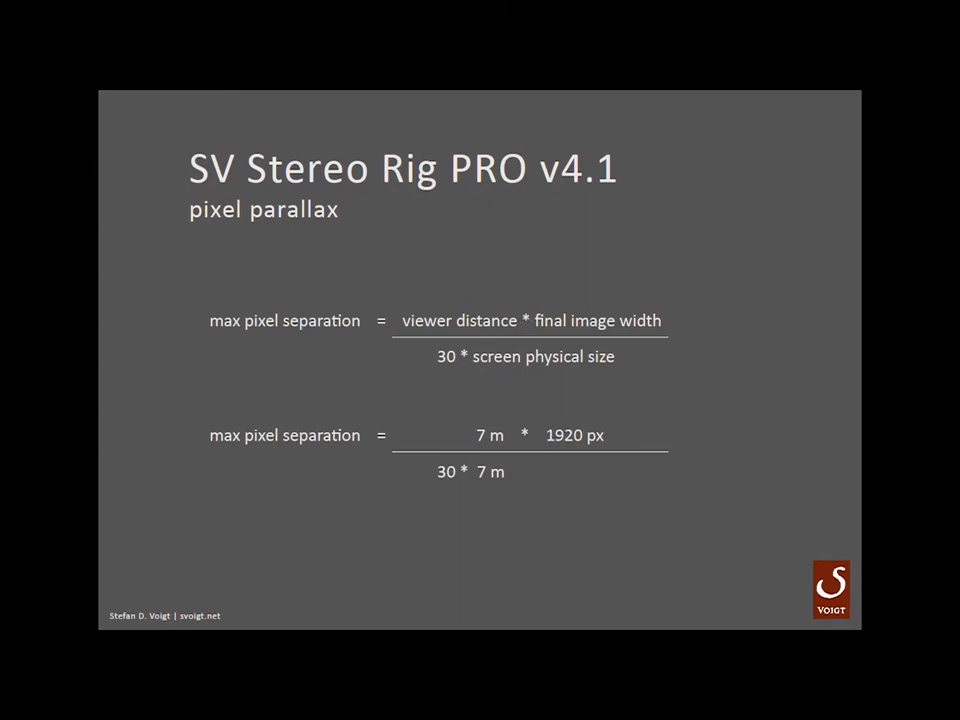
pyautogui.moveTo(607, 435)
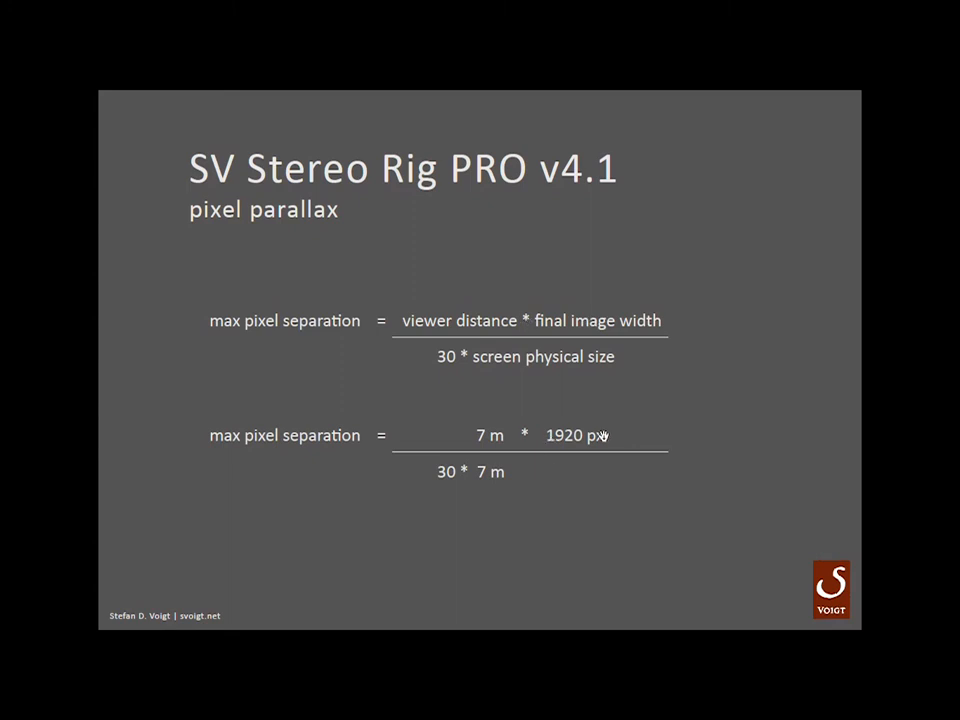
pyautogui.moveTo(524, 472)
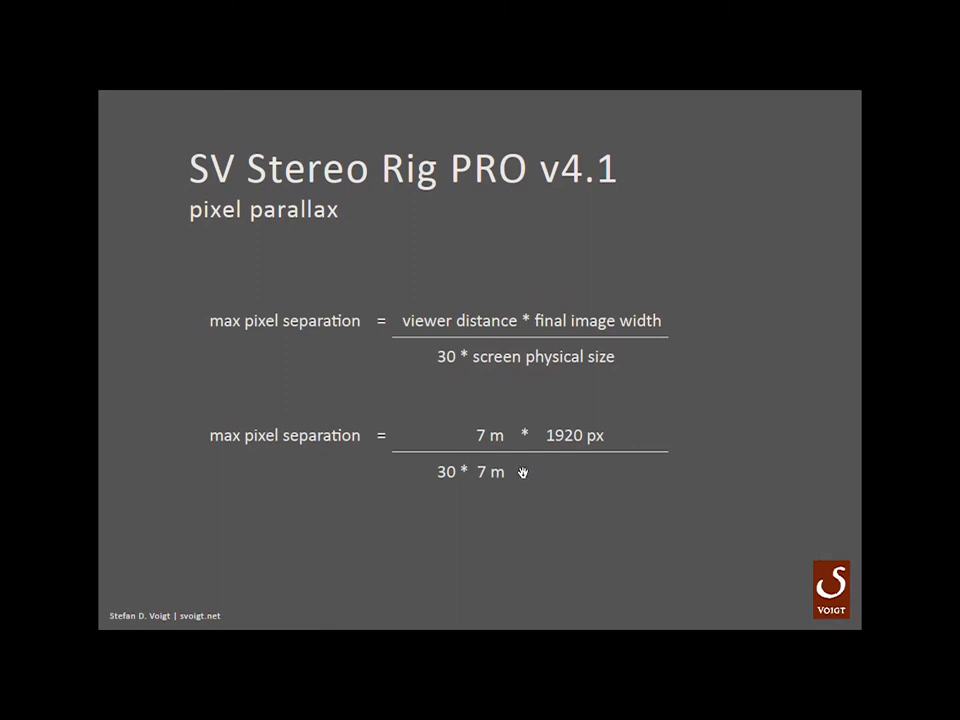
pyautogui.moveTo(516, 435)
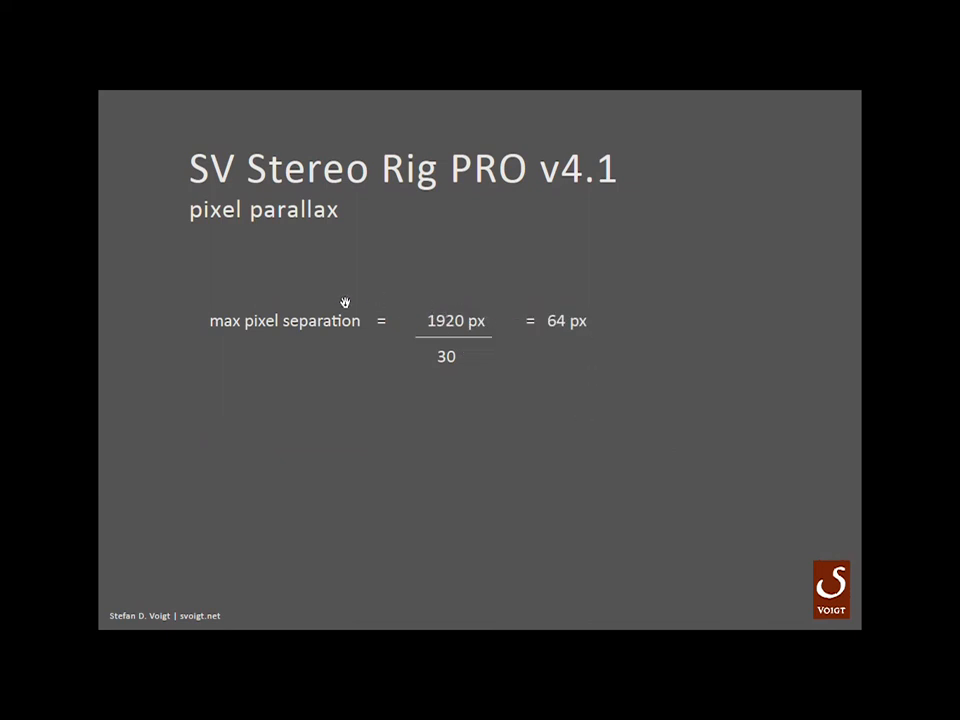
pyautogui.moveTo(461, 366)
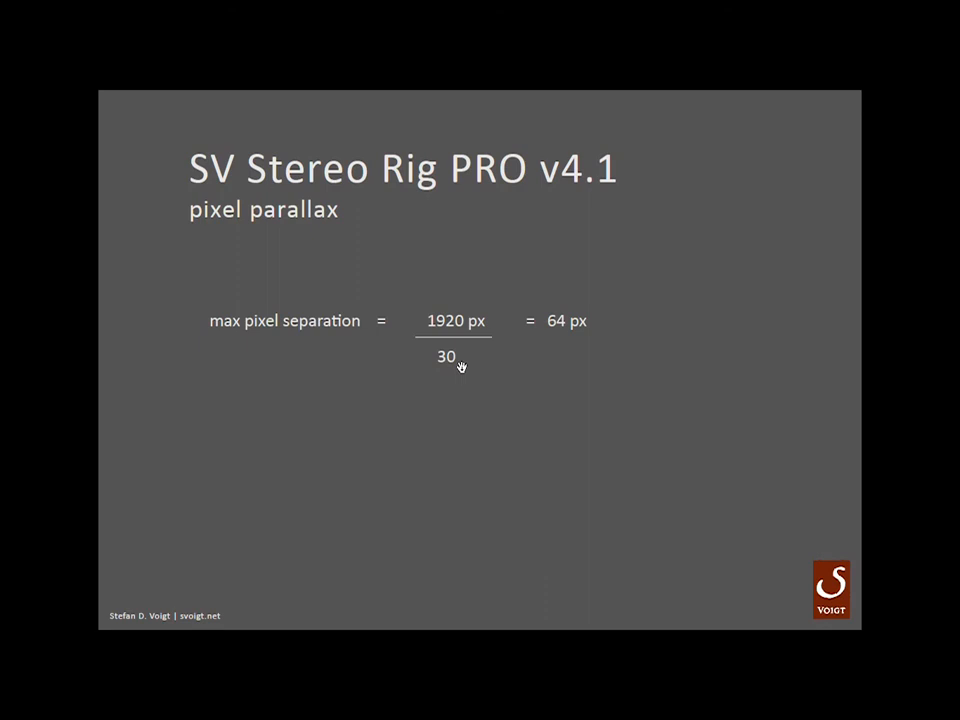
pyautogui.moveTo(542, 341)
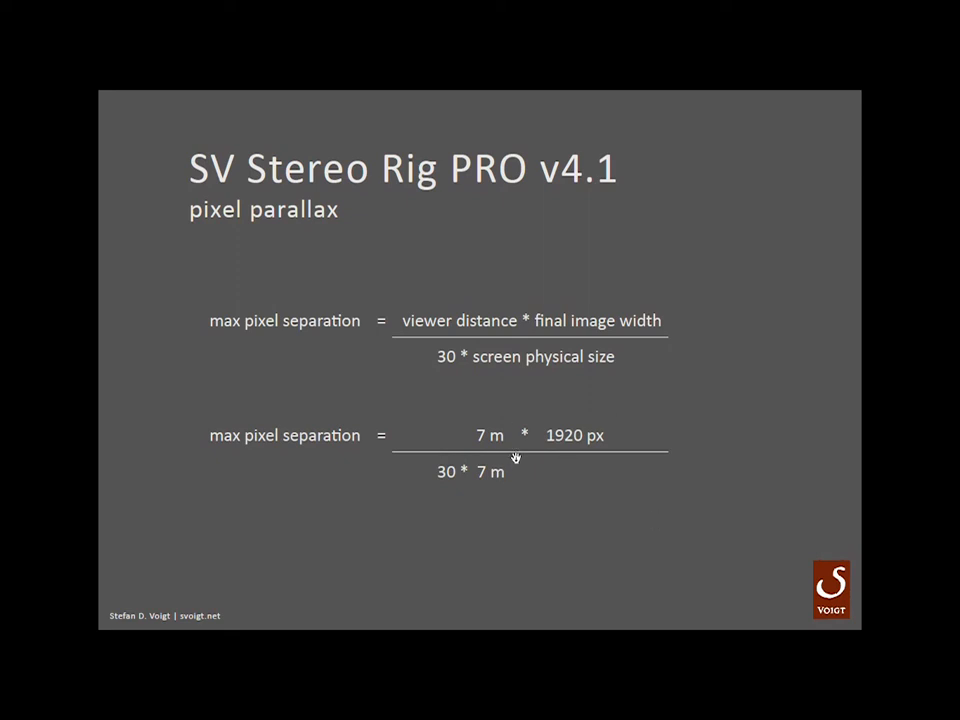
pyautogui.moveTo(599, 424)
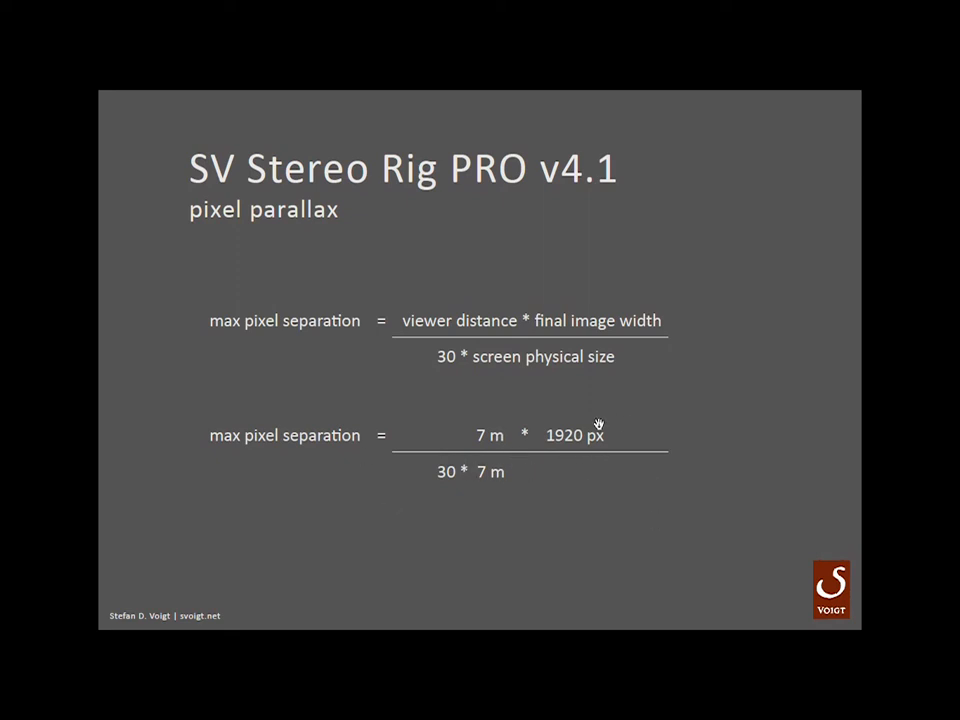
pyautogui.moveTo(713, 447)
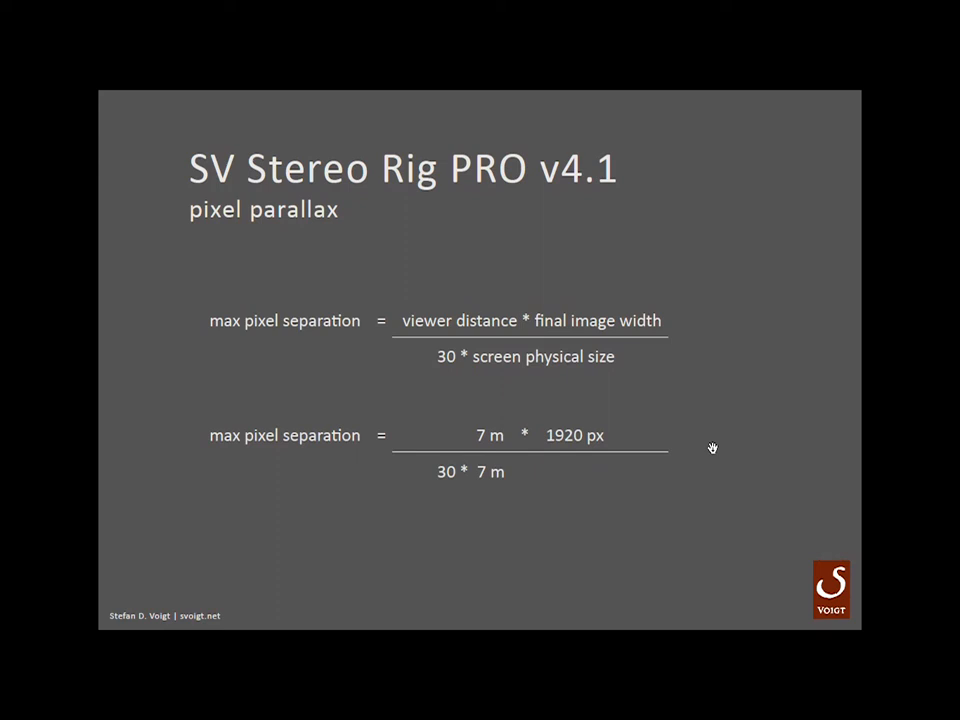
# Step: Back in the rig scene, toggle the 70°/90° rule, raising depth score to 66.782
pyautogui.click(282, 640)
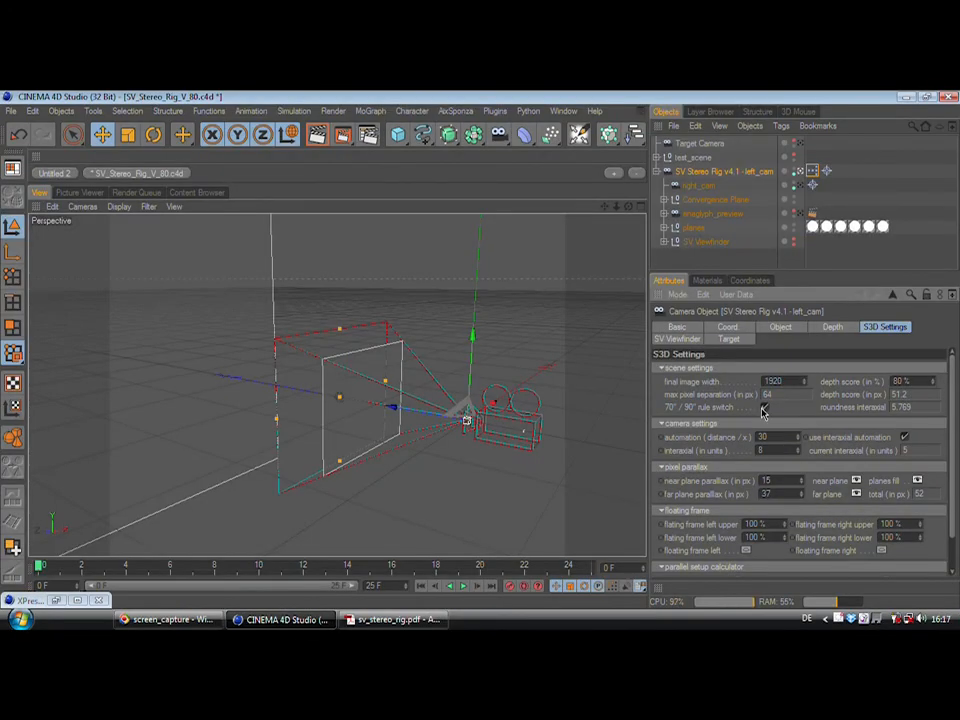
pyautogui.click(766, 405)
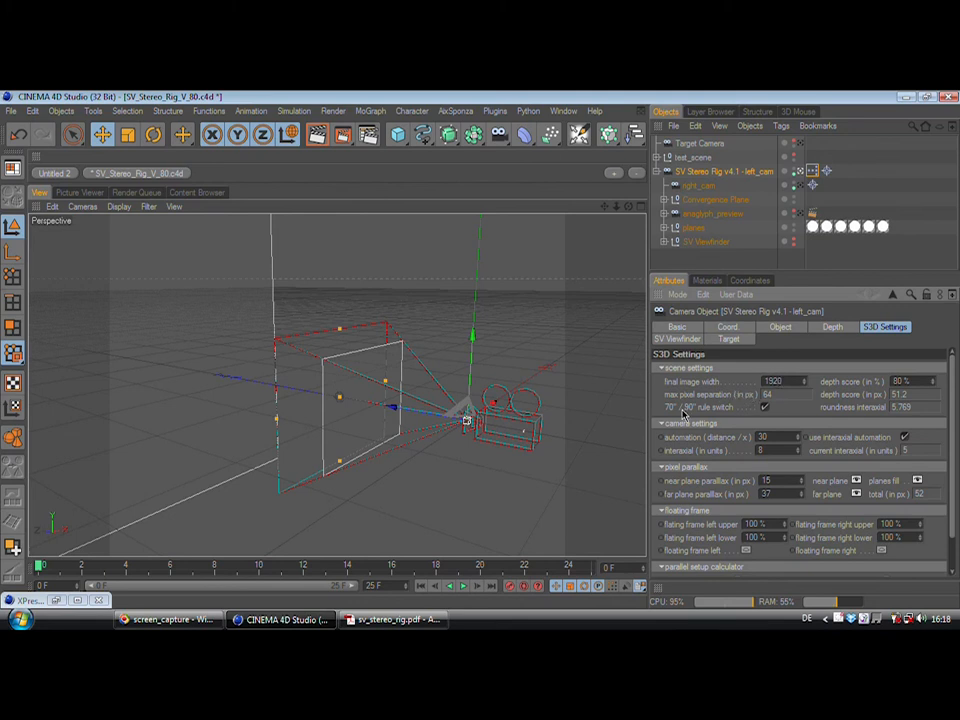
pyautogui.click(778, 379)
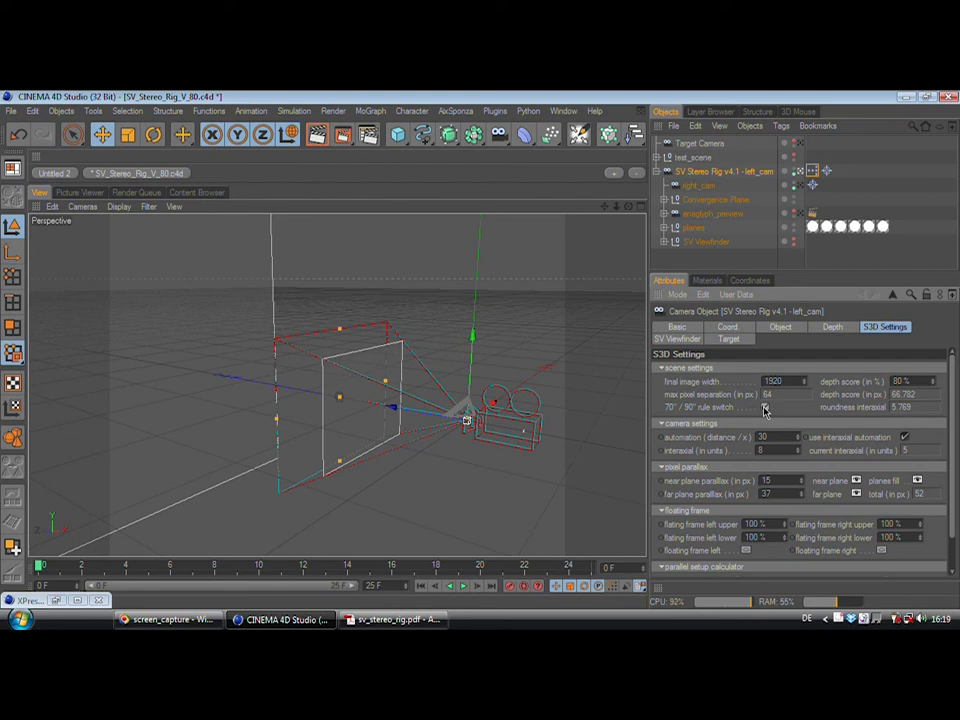
pyautogui.moveTo(789, 395)
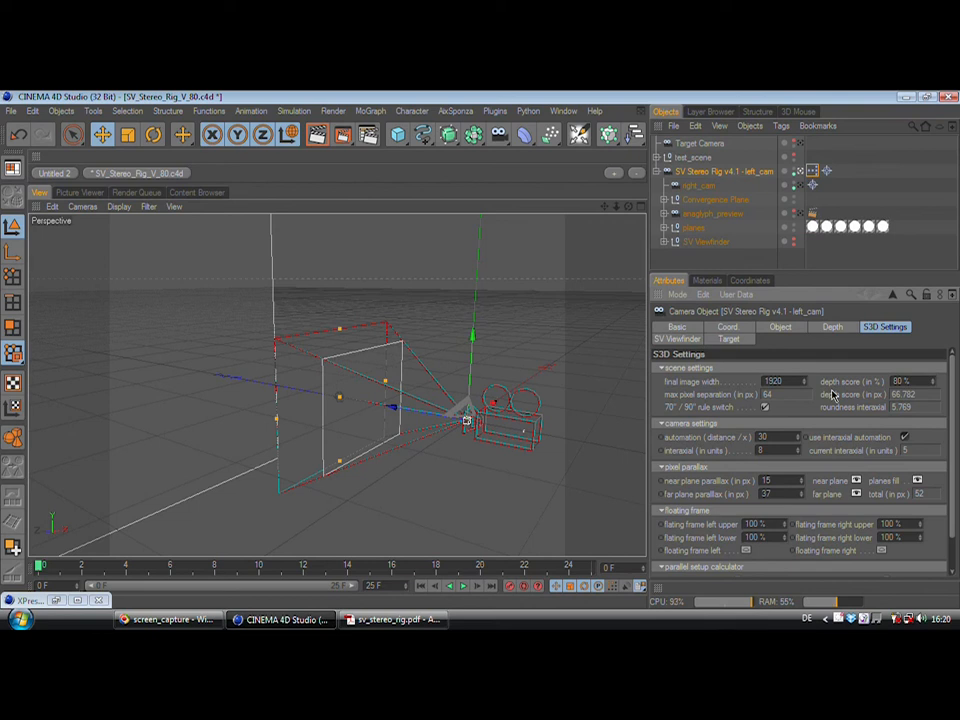
pyautogui.moveTo(933, 385)
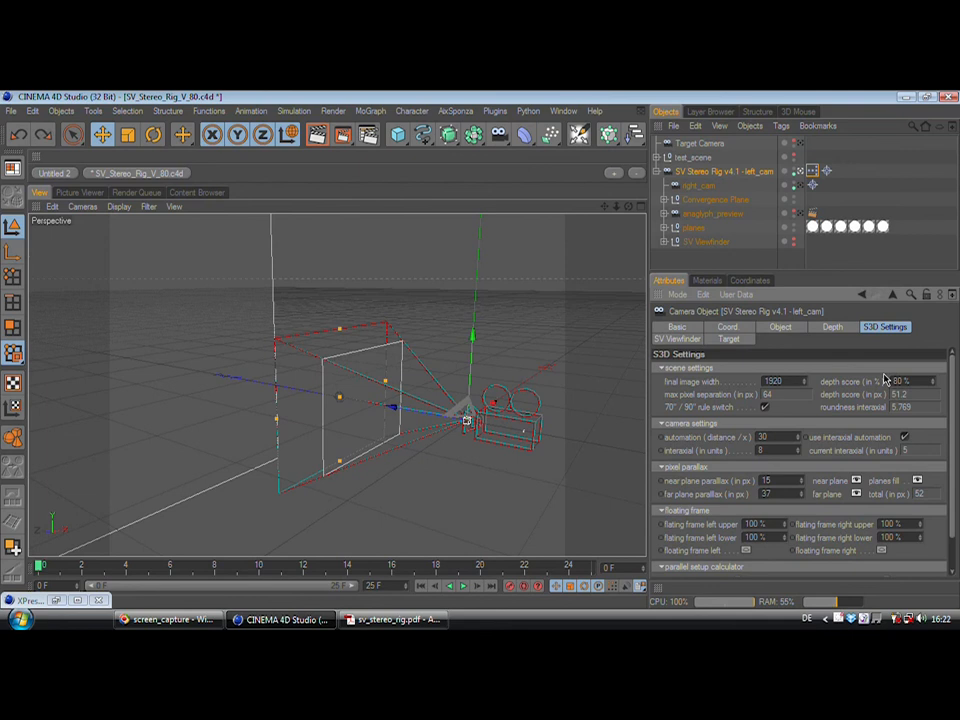
pyautogui.moveTo(877, 407)
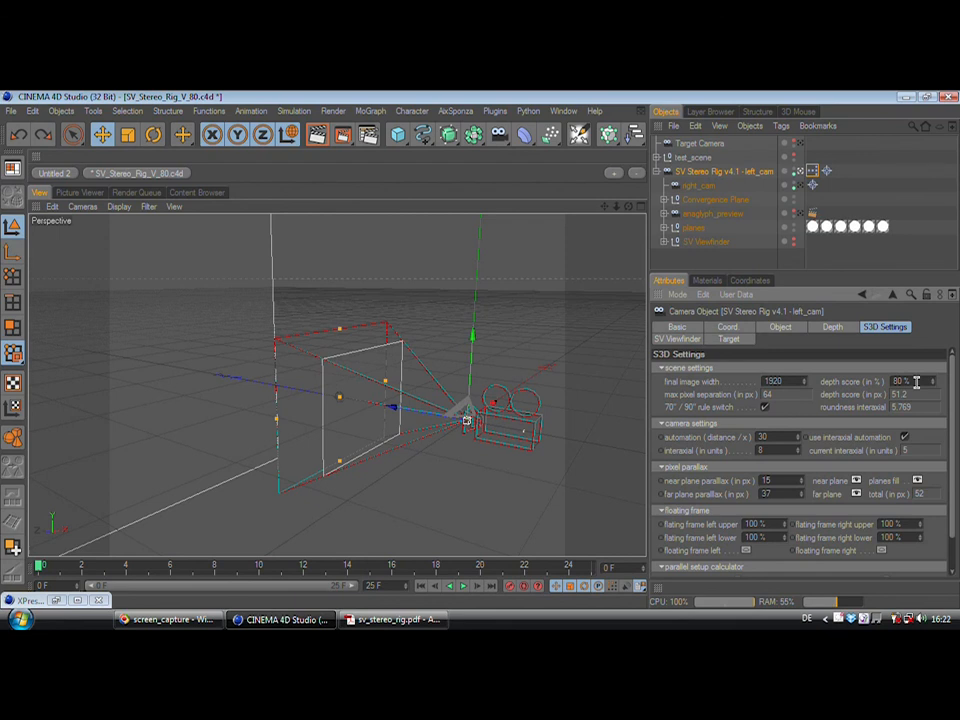
# Step: Select the depth score (in %) field, still at 80%
pyautogui.click(921, 377)
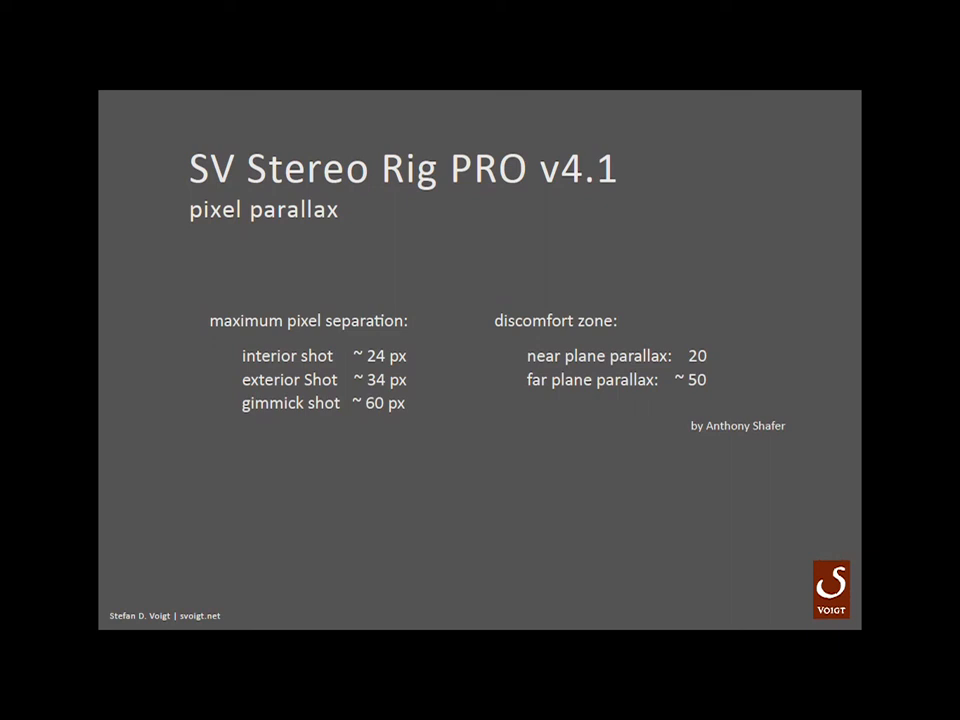
pyautogui.moveTo(415, 382)
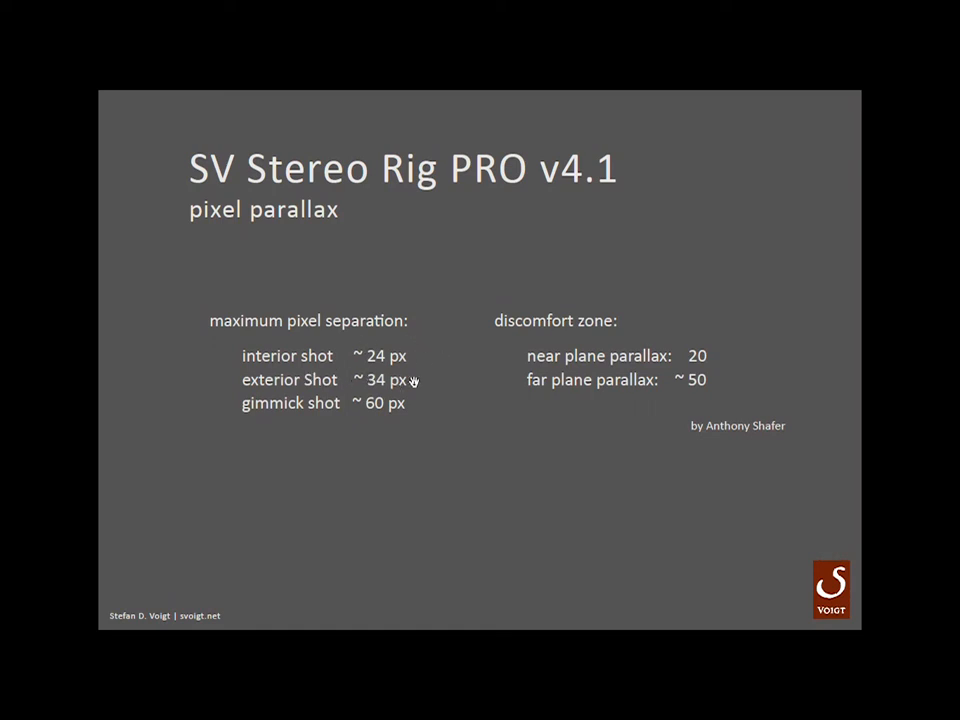
pyautogui.moveTo(256, 413)
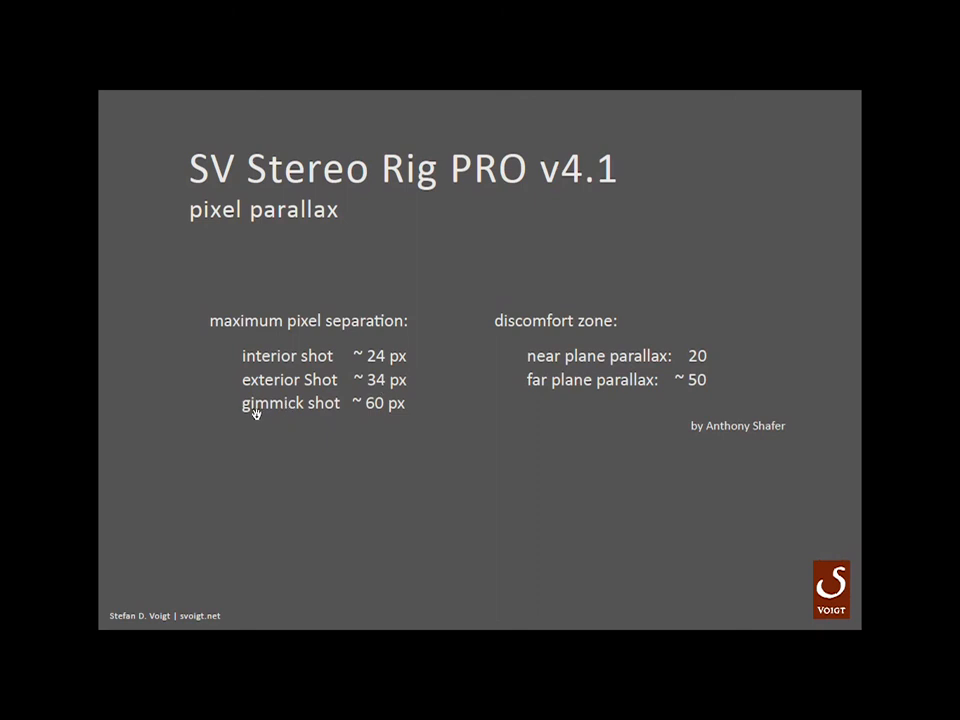
pyautogui.moveTo(395, 406)
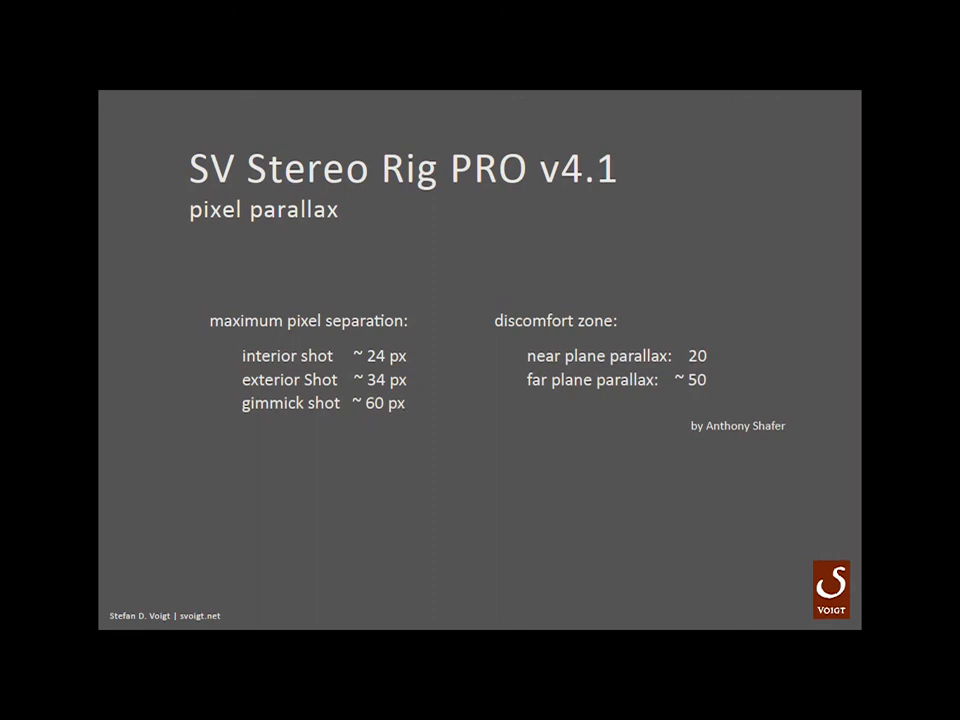
pyautogui.moveTo(385, 353)
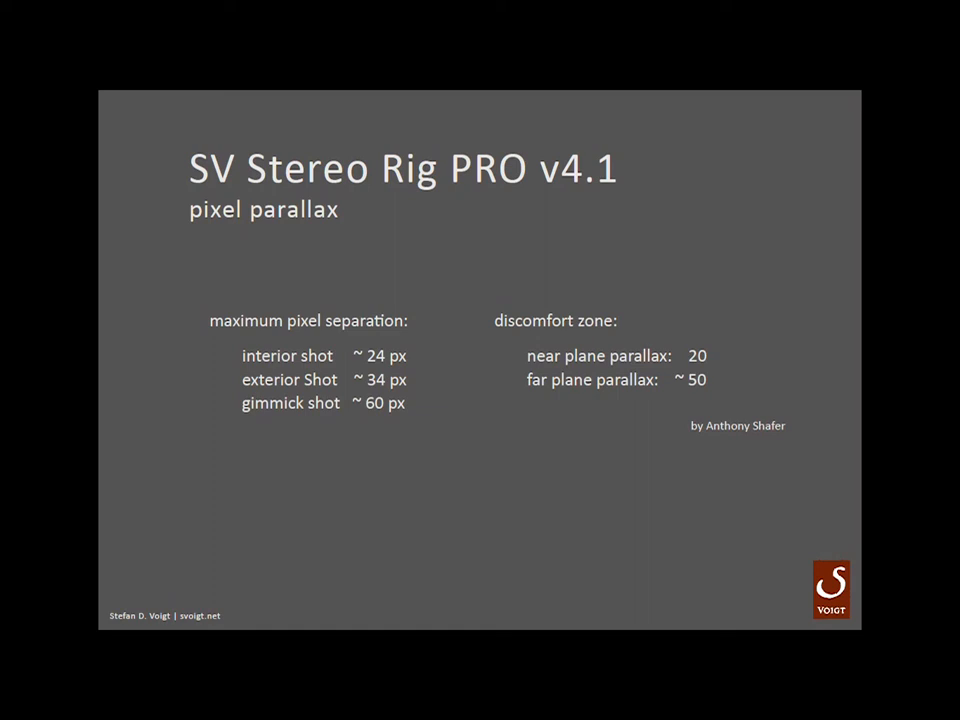
pyautogui.moveTo(368, 356)
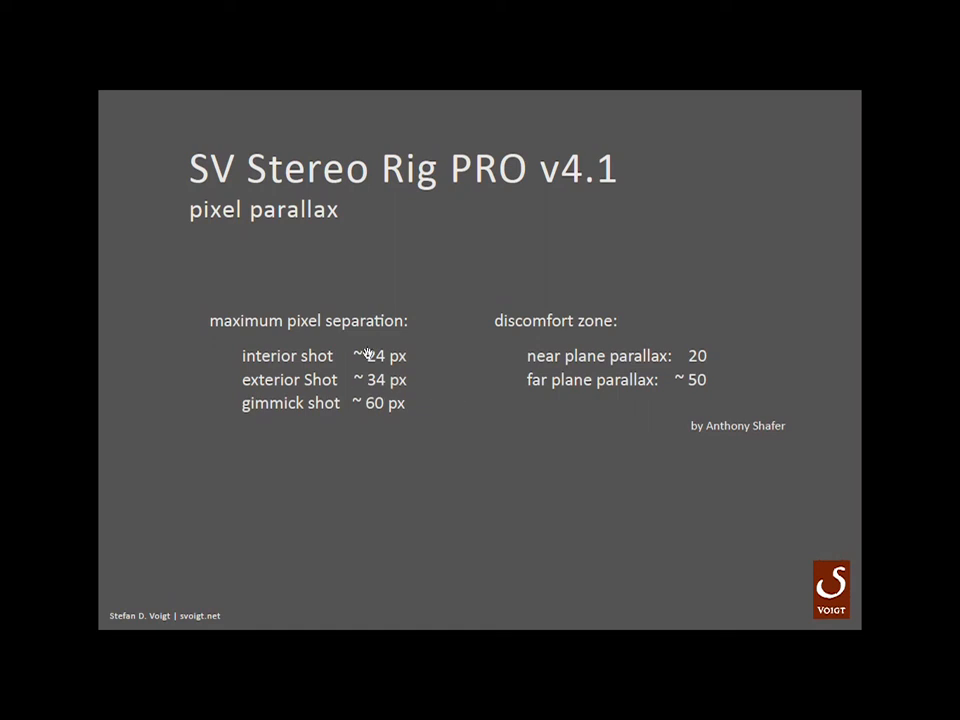
pyautogui.moveTo(410, 390)
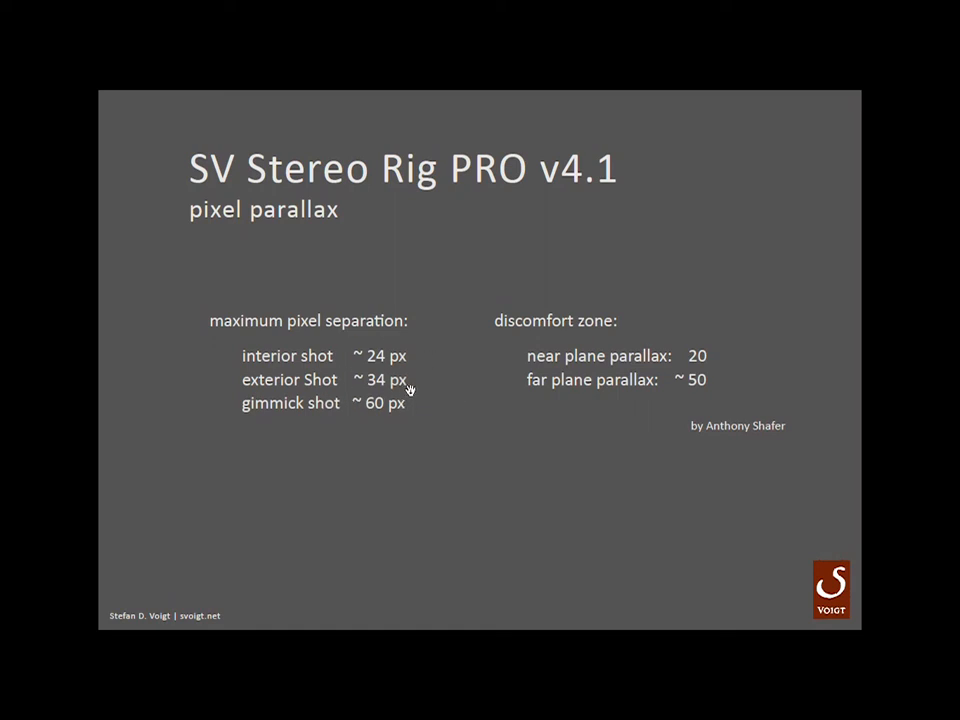
pyautogui.moveTo(663, 328)
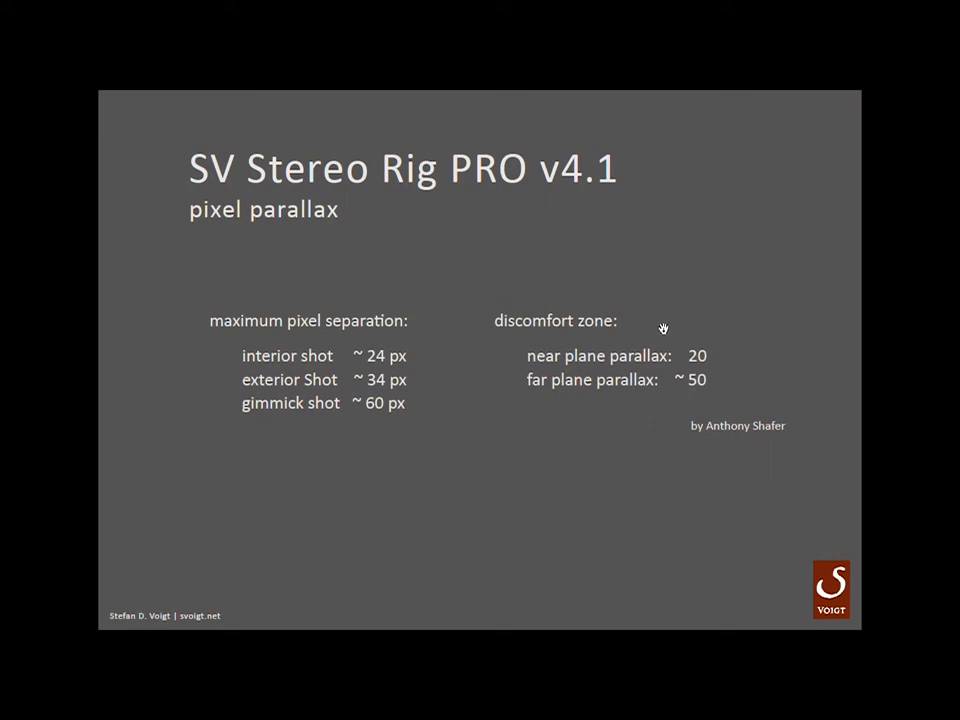
pyautogui.moveTo(650, 355)
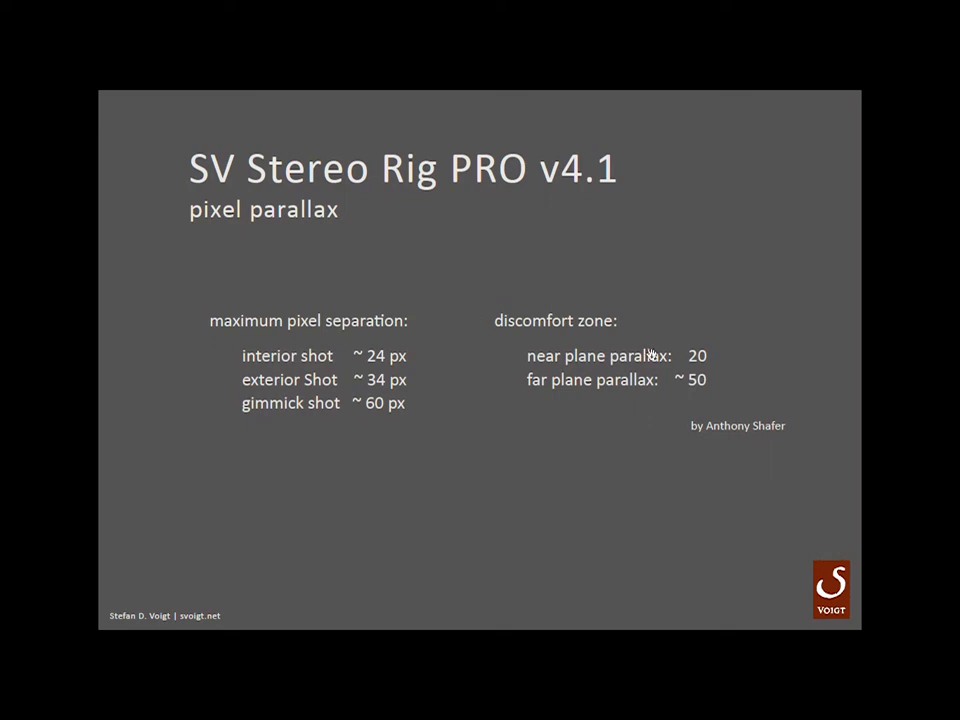
pyautogui.moveTo(715, 356)
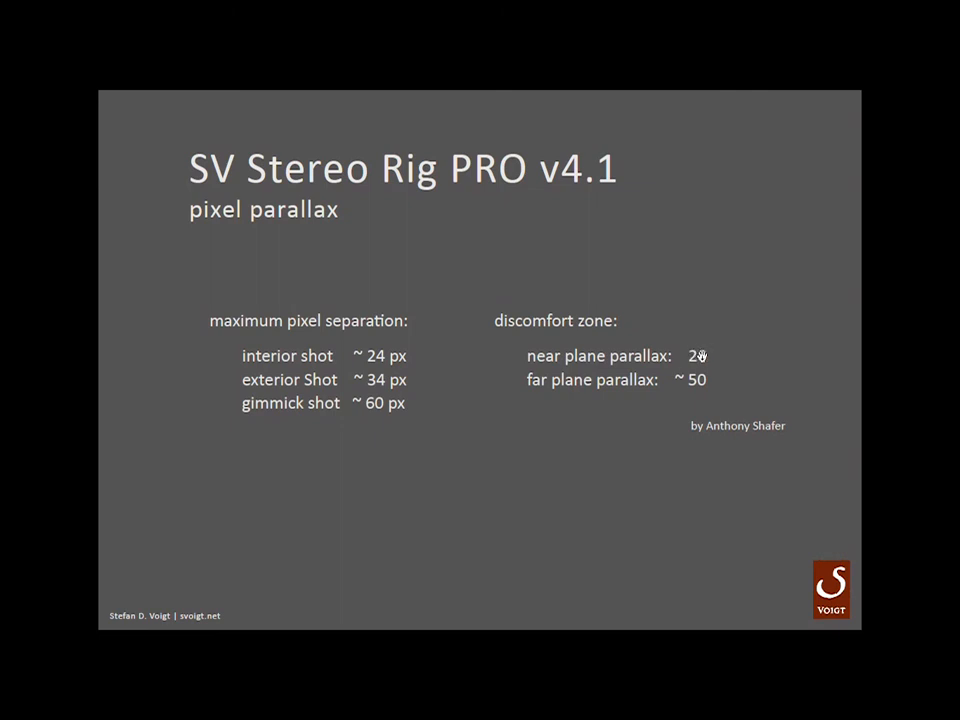
pyautogui.moveTo(688, 388)
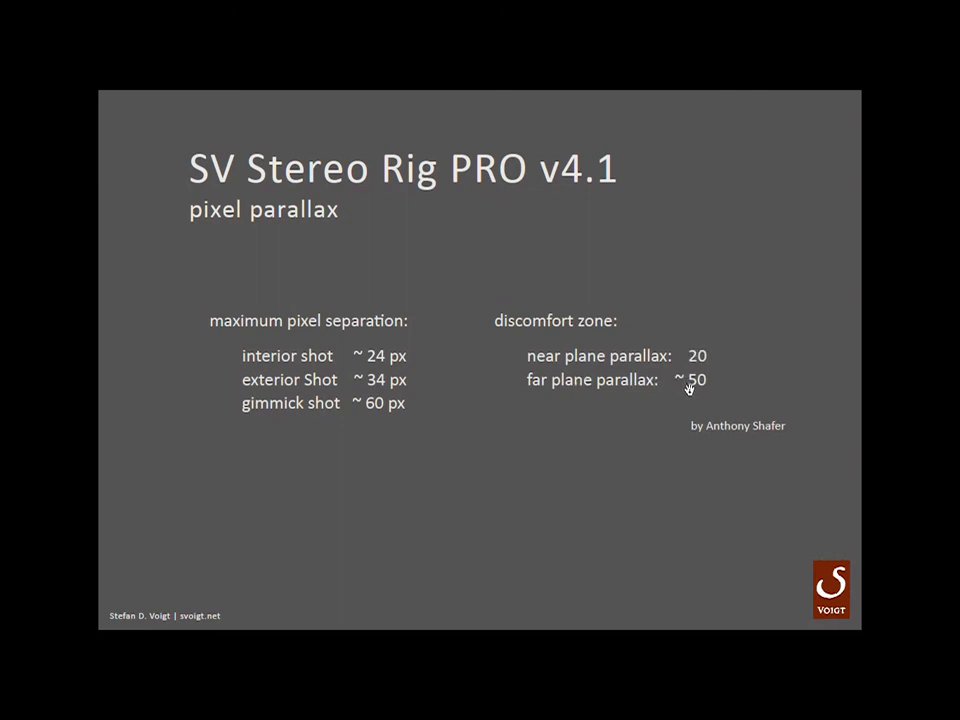
pyautogui.moveTo(704, 387)
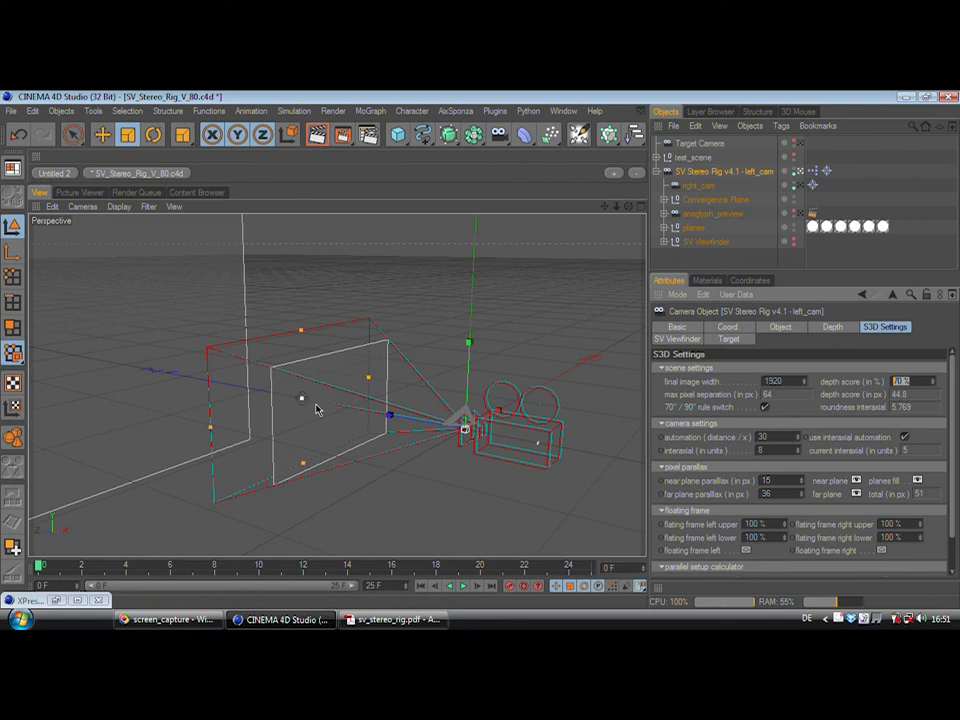
pyautogui.moveTo(478, 430)
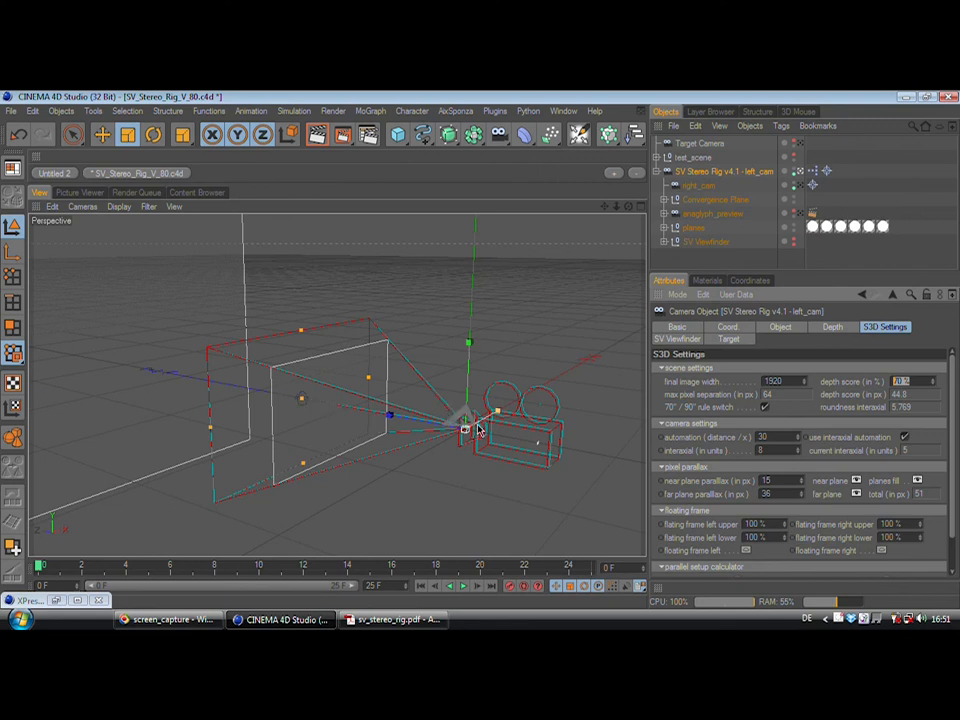